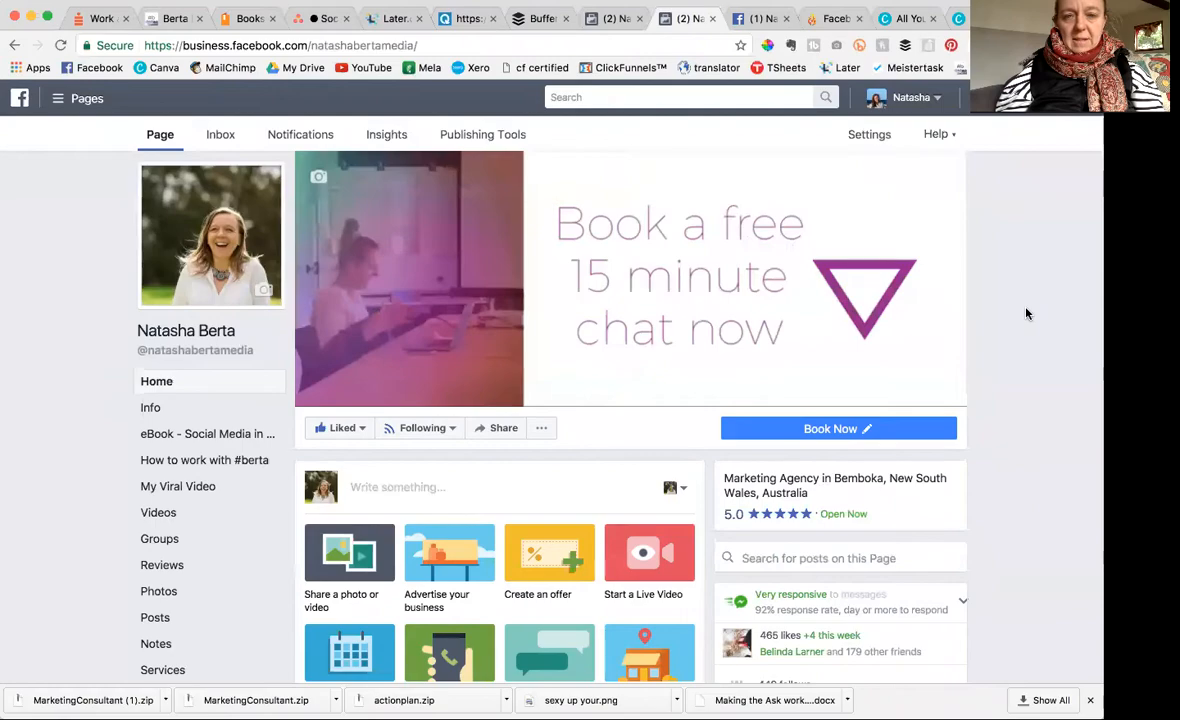
# Reveal Facebook's Change Cover options for replacing the page's video cover.
pyautogui.scroll(-3)
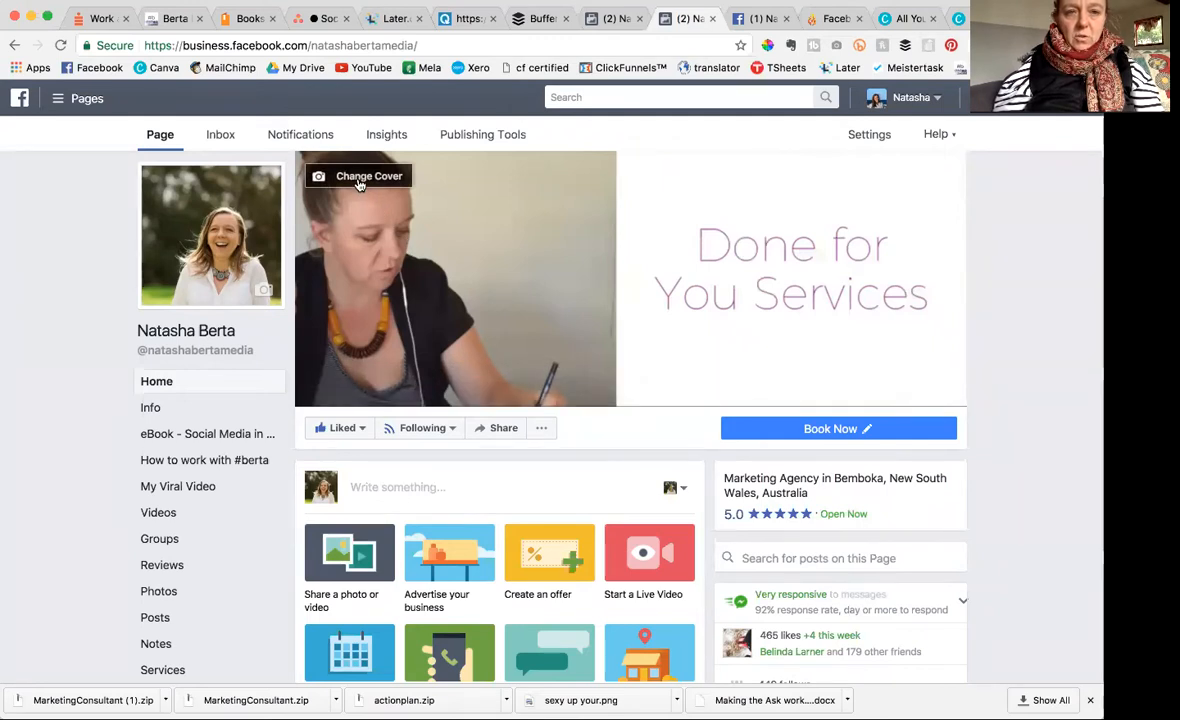
pyautogui.click(368, 176)
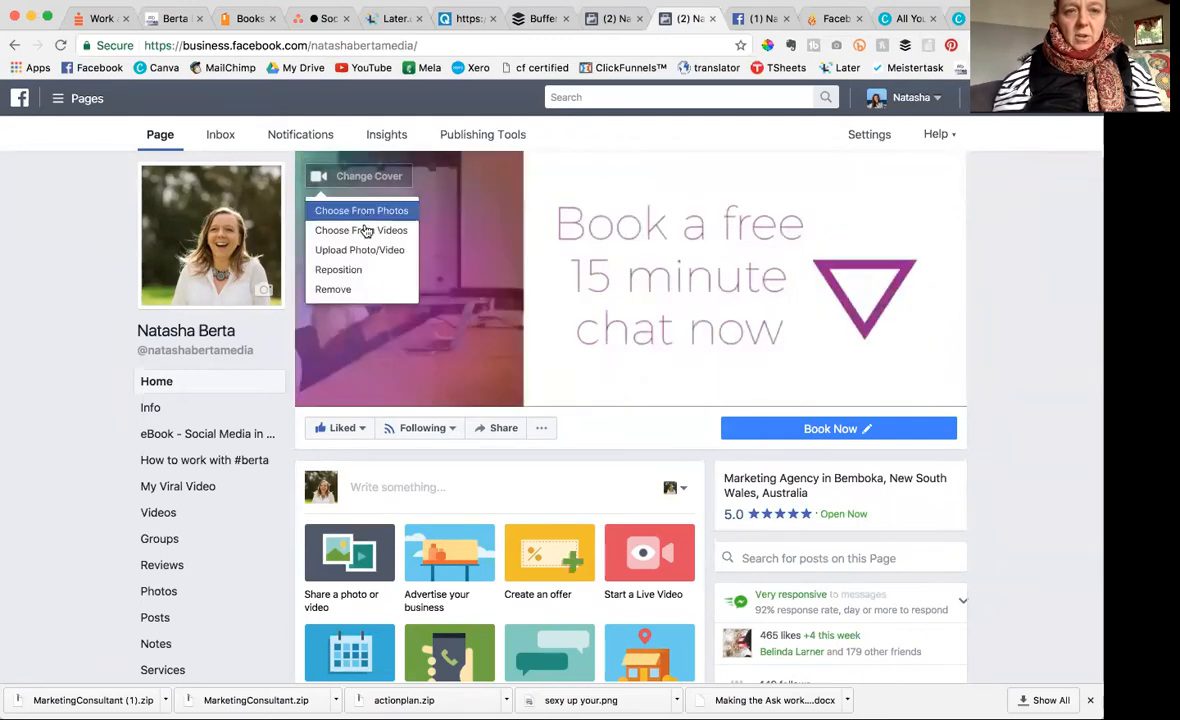
pyautogui.moveTo(360, 230)
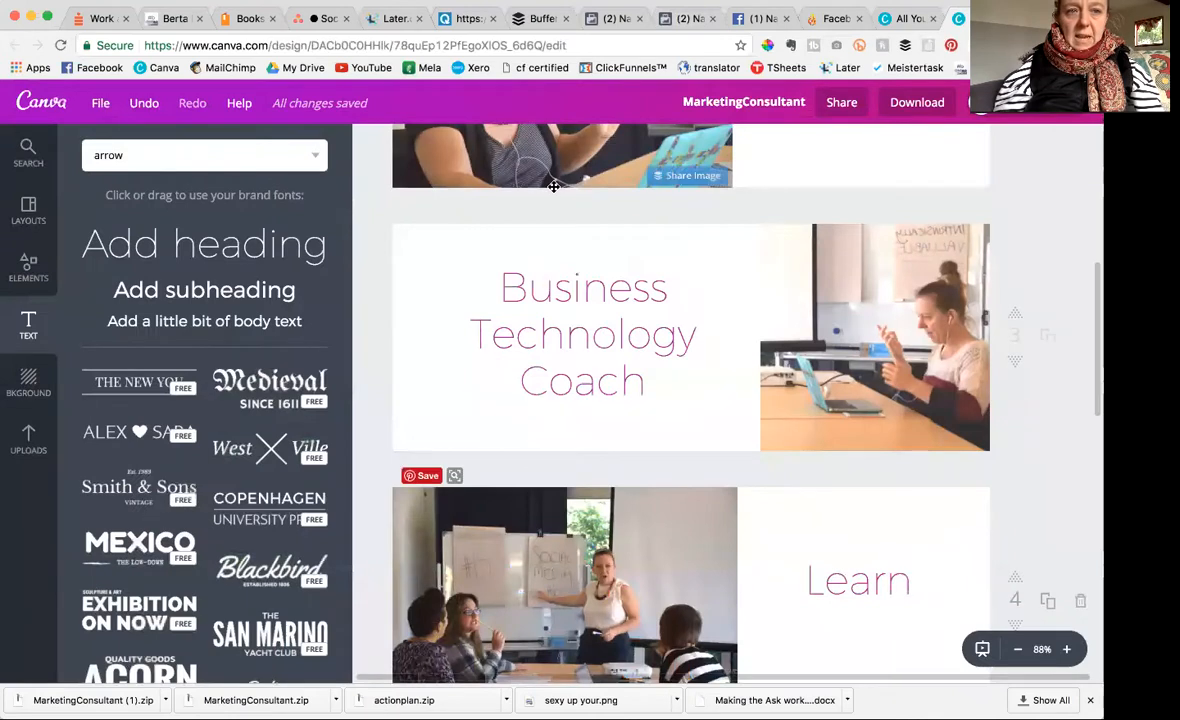
# From the Canva home page, create a custom-size design at 820 × 312 px.
pyautogui.click(100, 102)
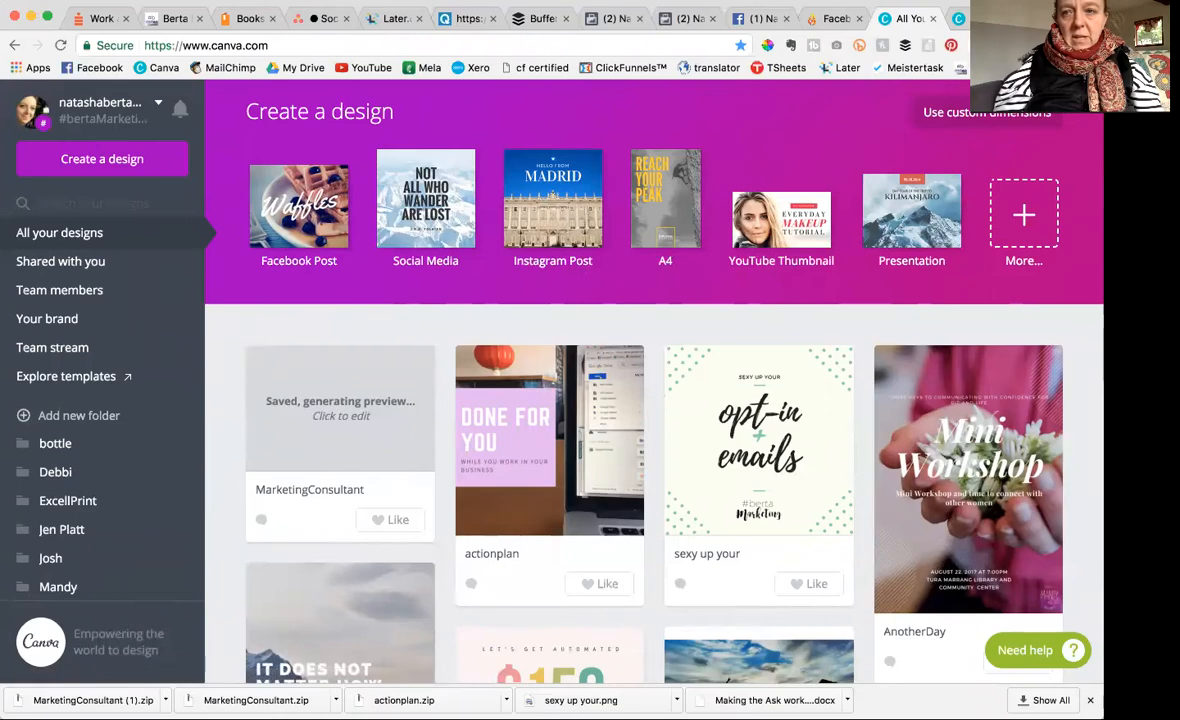
pyautogui.moveTo(740, 288)
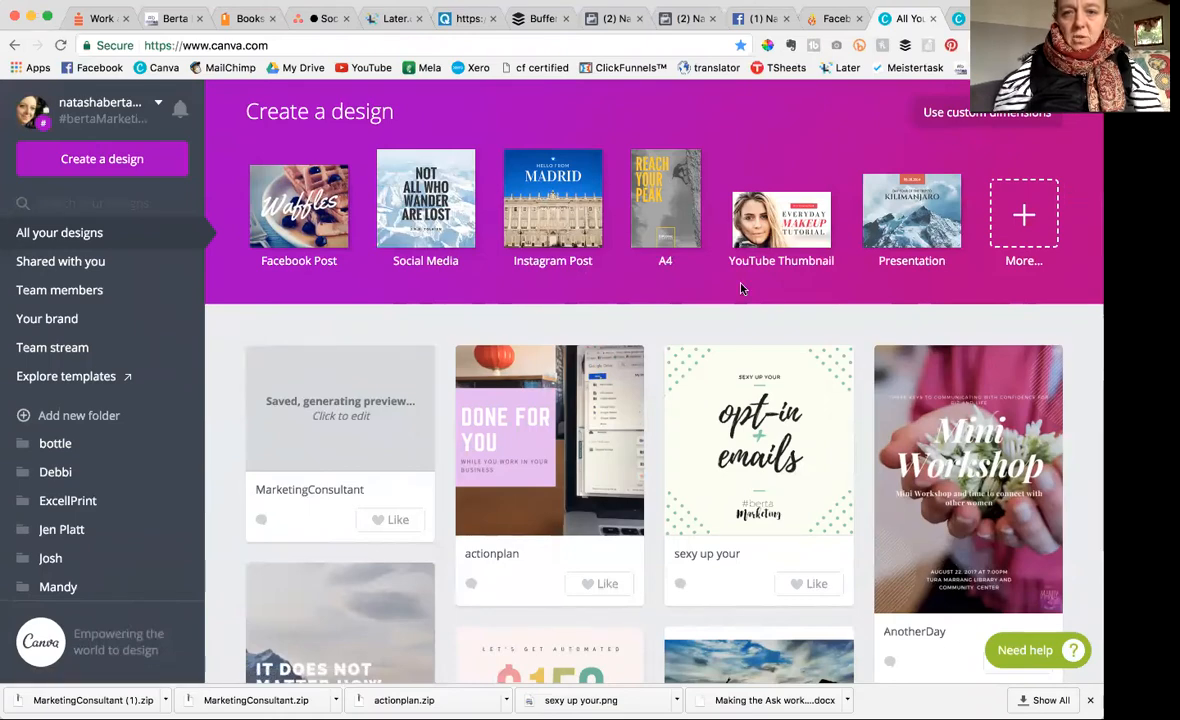
pyautogui.scroll(-3)
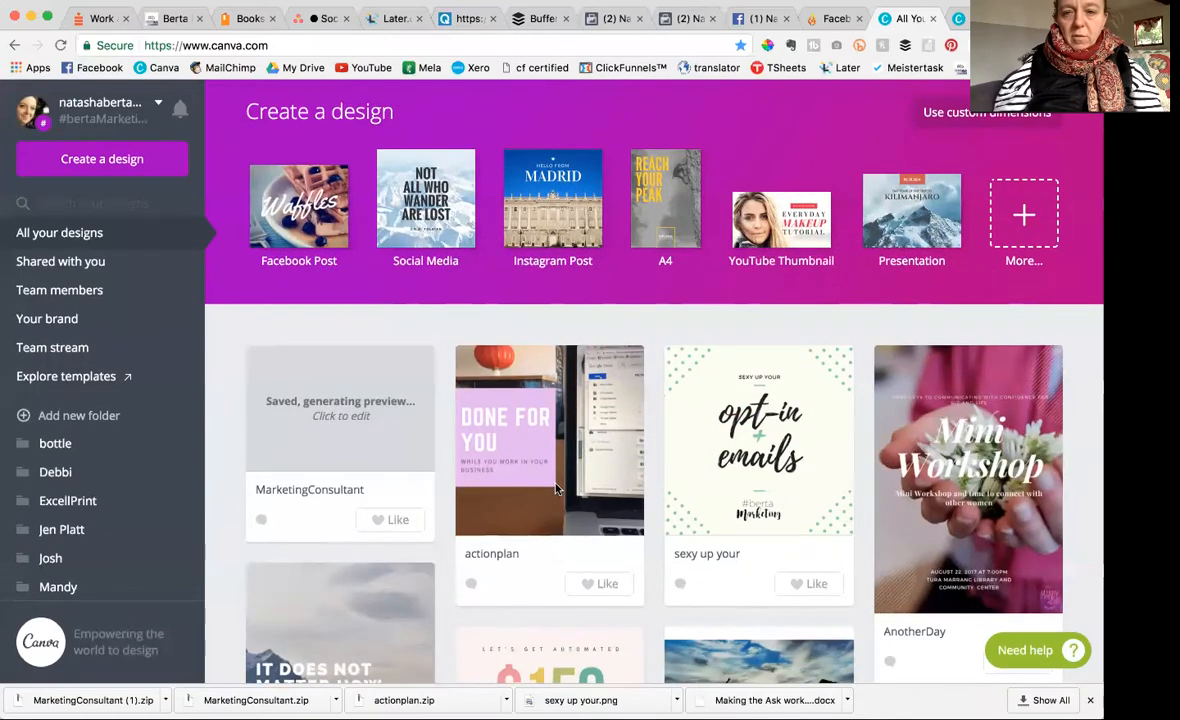
pyautogui.moveTo(996, 128)
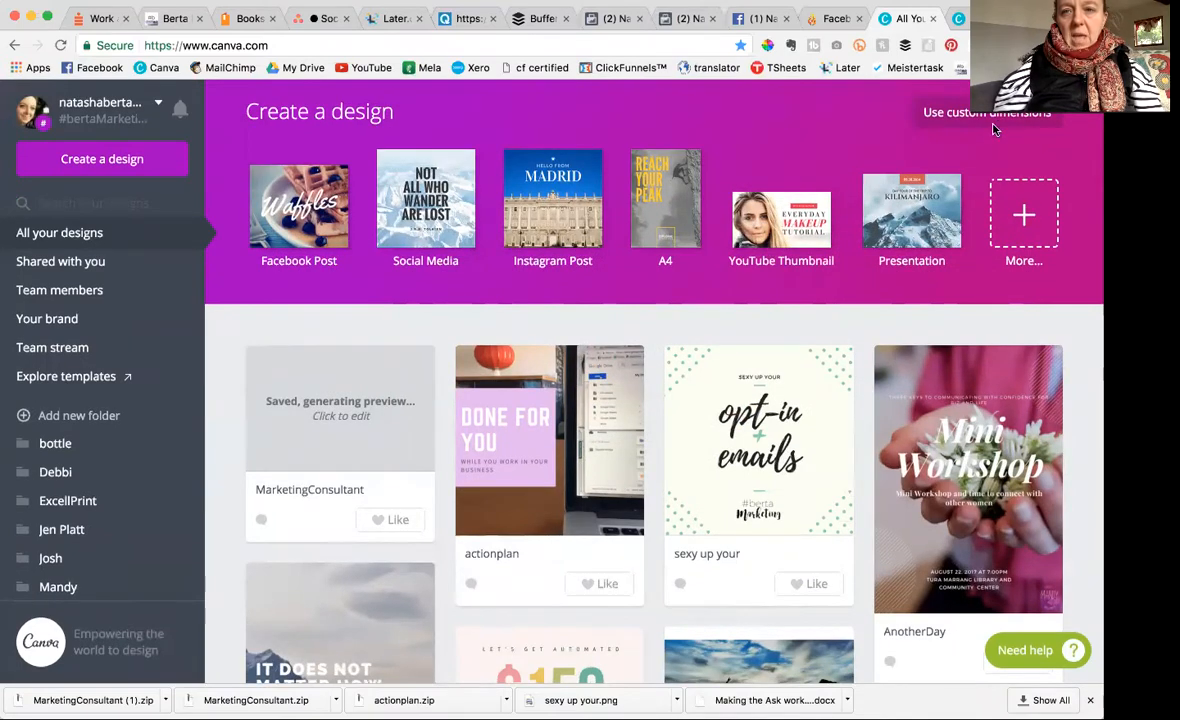
pyautogui.click(988, 112)
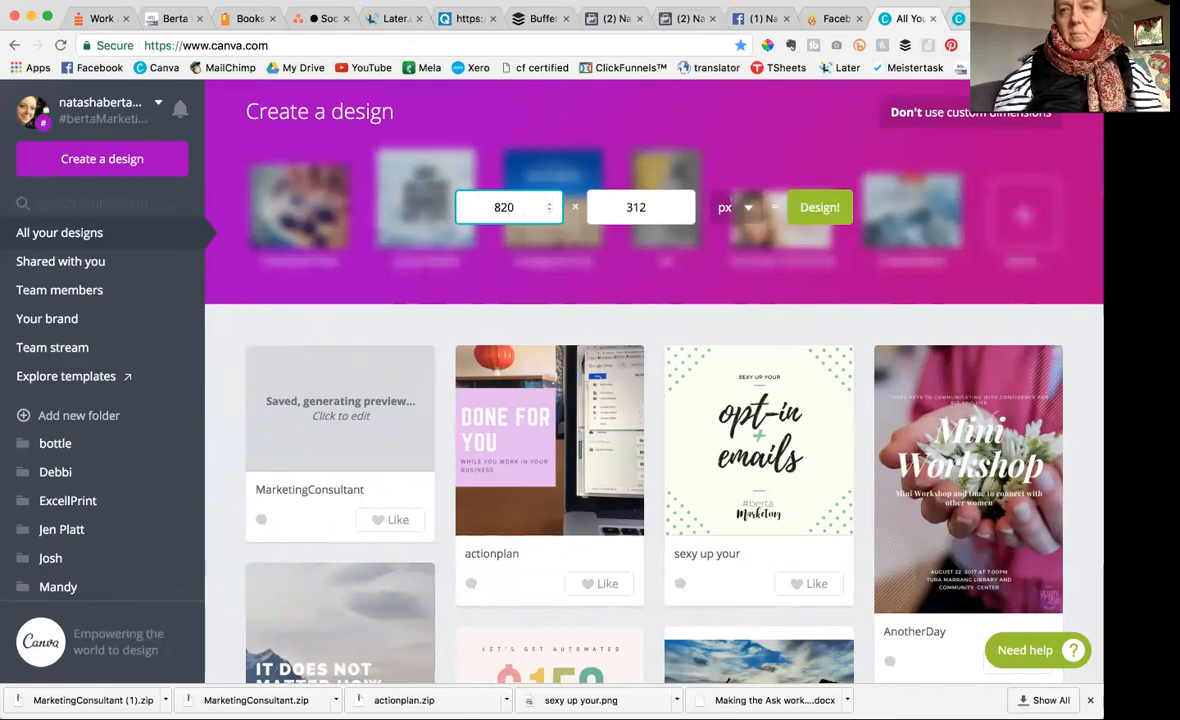
pyautogui.click(820, 206)
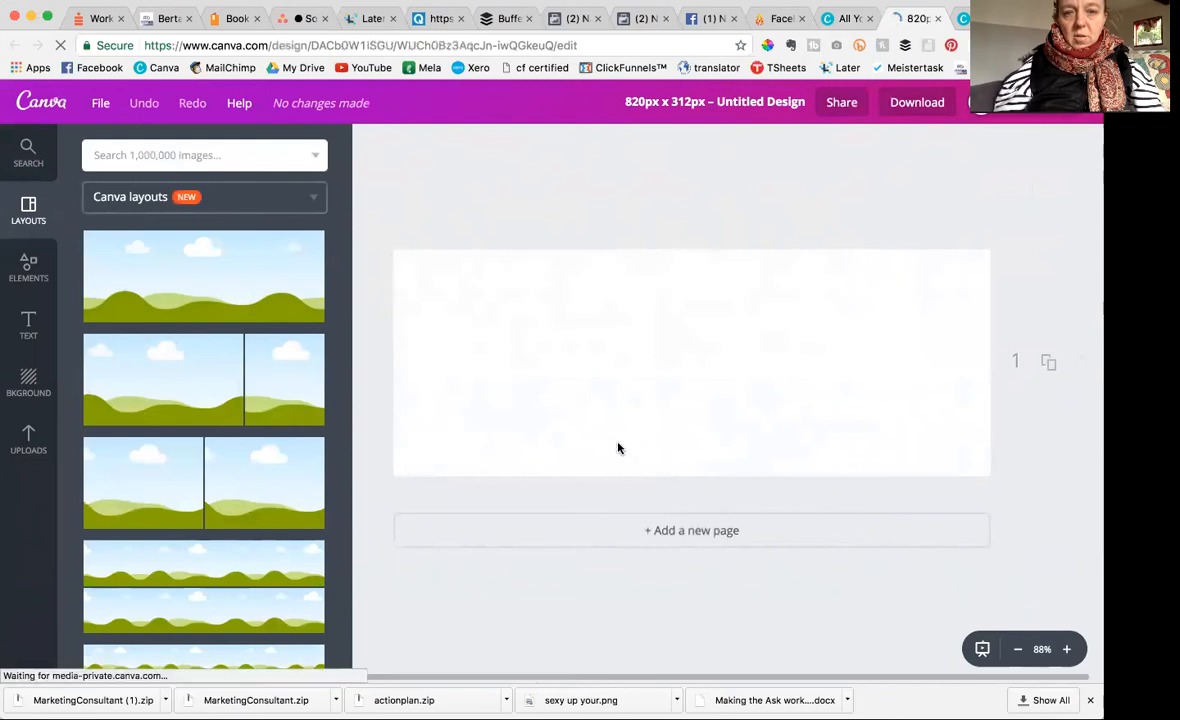
pyautogui.moveTo(880, 296)
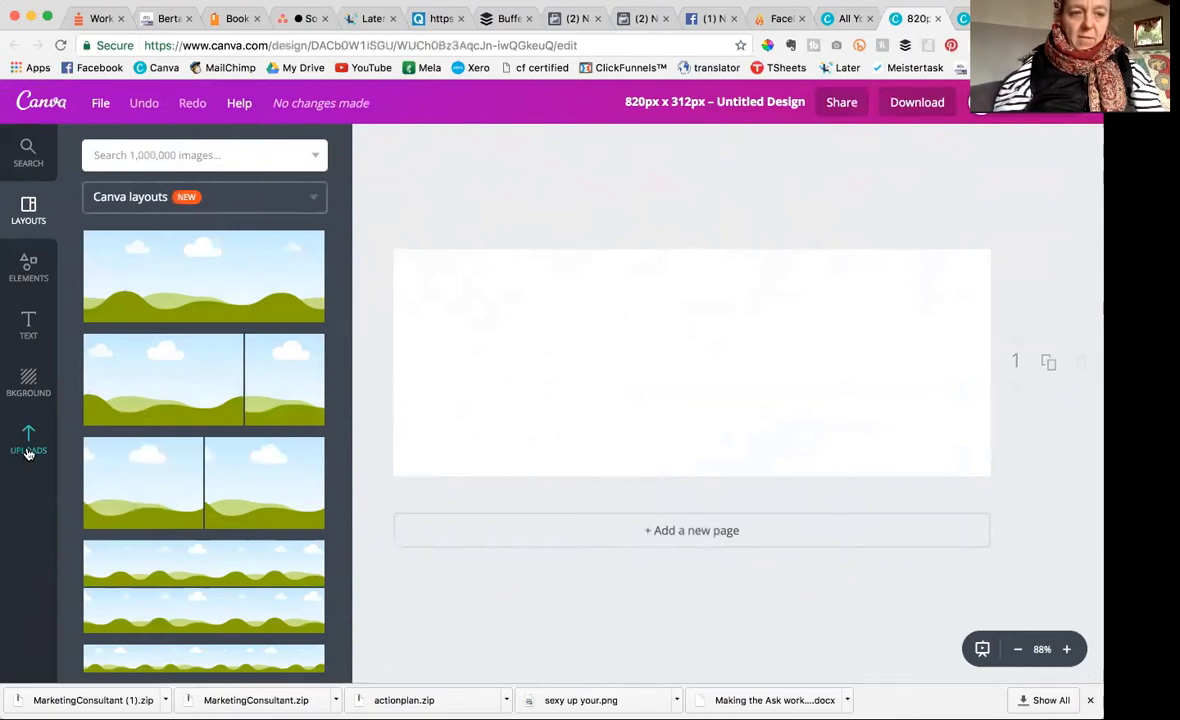
# Place the uploaded sunflower photo on the banner and browse the element library.
pyautogui.click(28, 440)
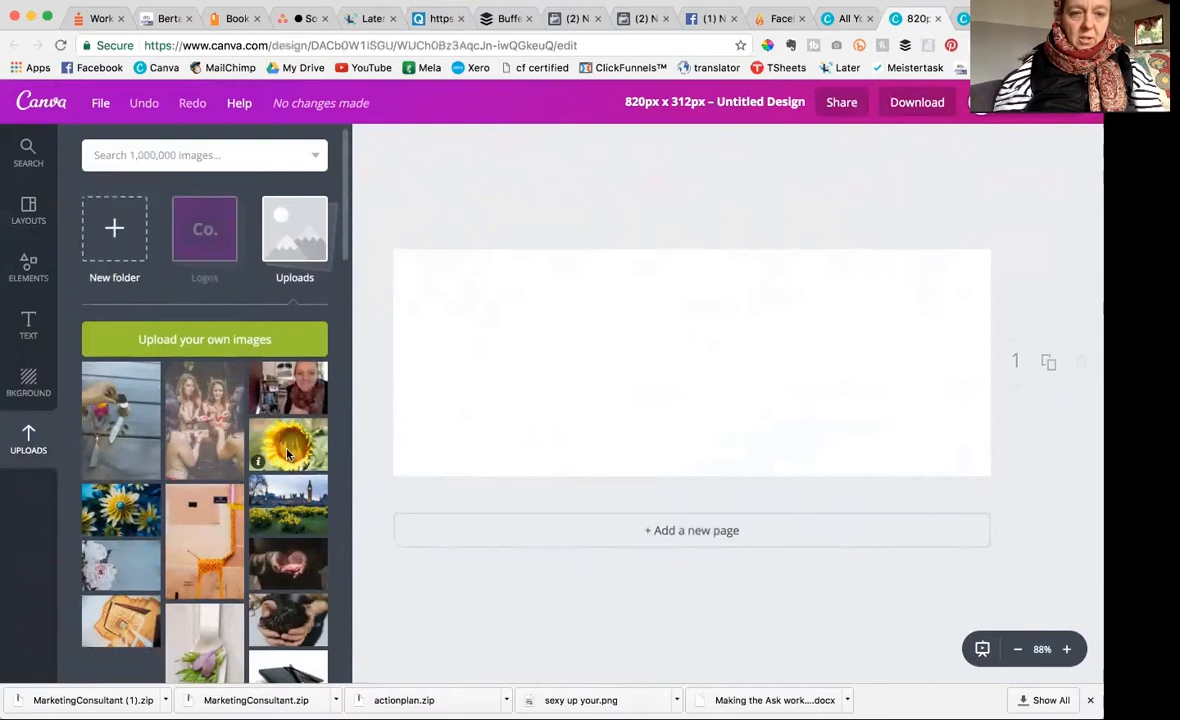
pyautogui.click(288, 444)
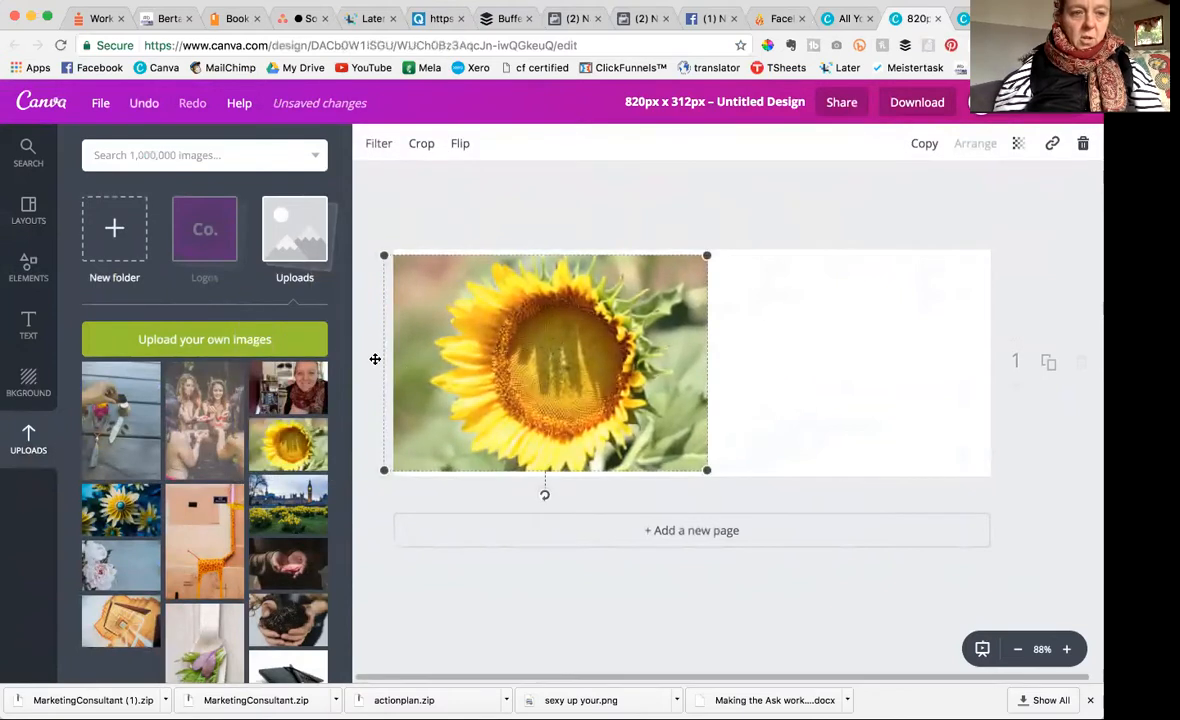
pyautogui.click(28, 268)
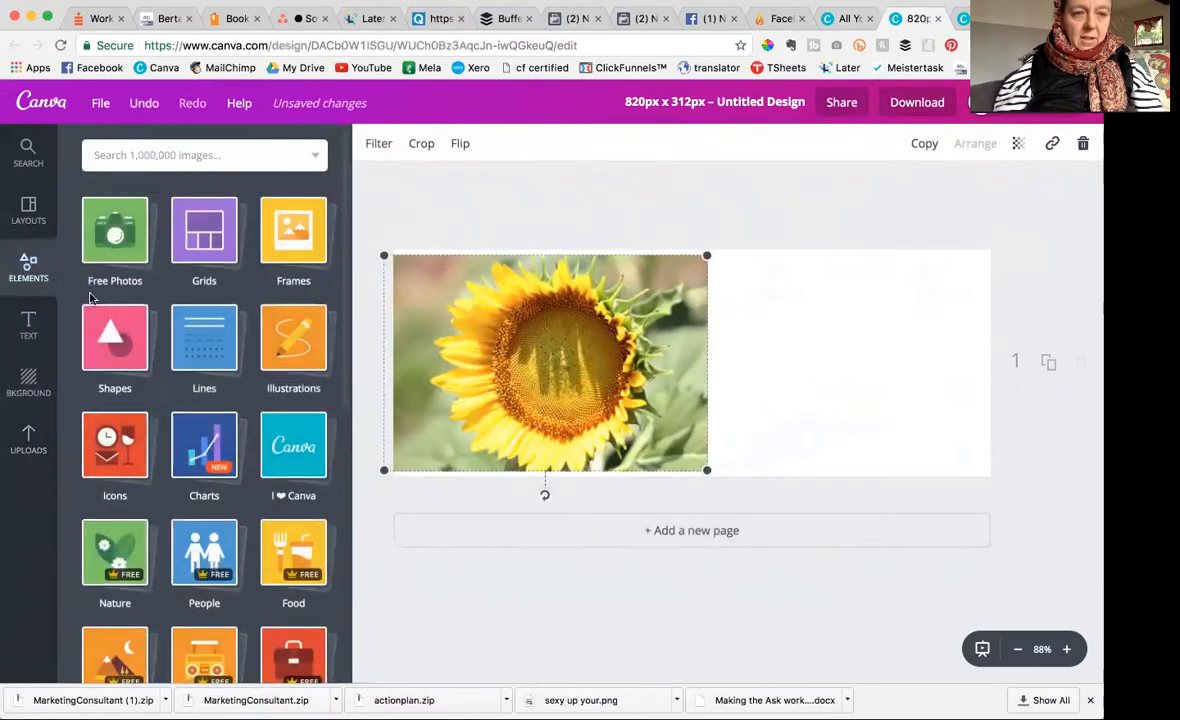
# Add heptagon and star shapes and a zigzag from the Lines collection.
pyautogui.click(114, 336)
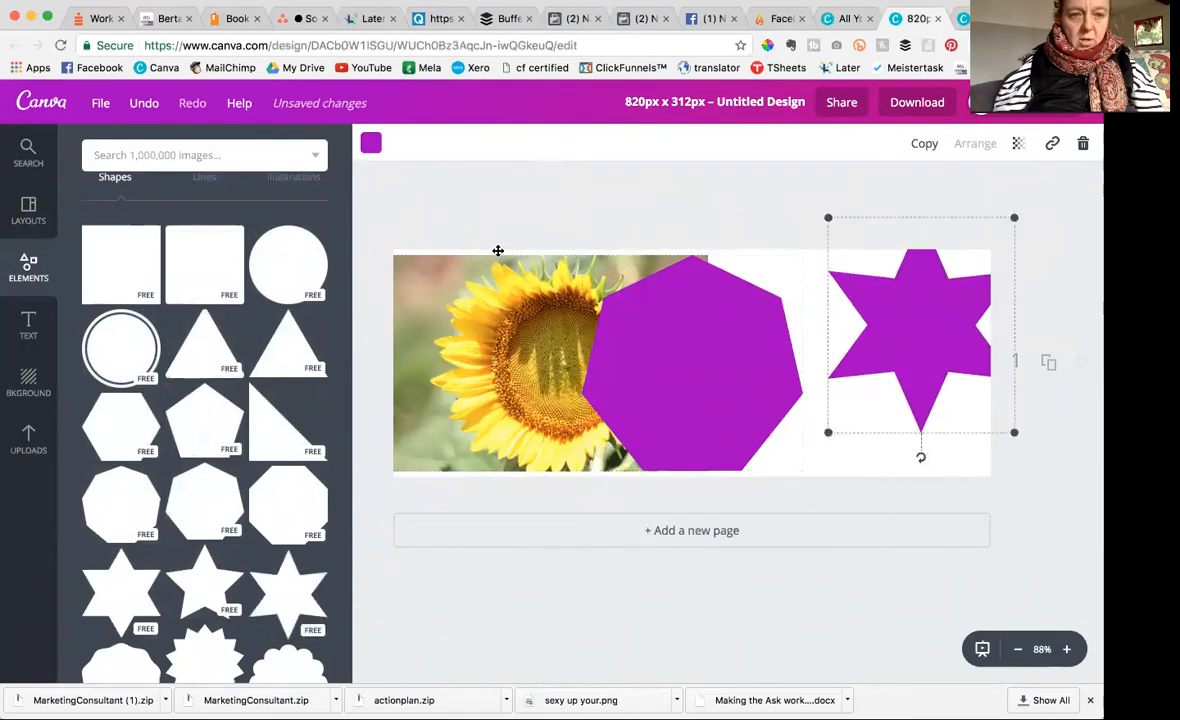
pyautogui.scroll(3)
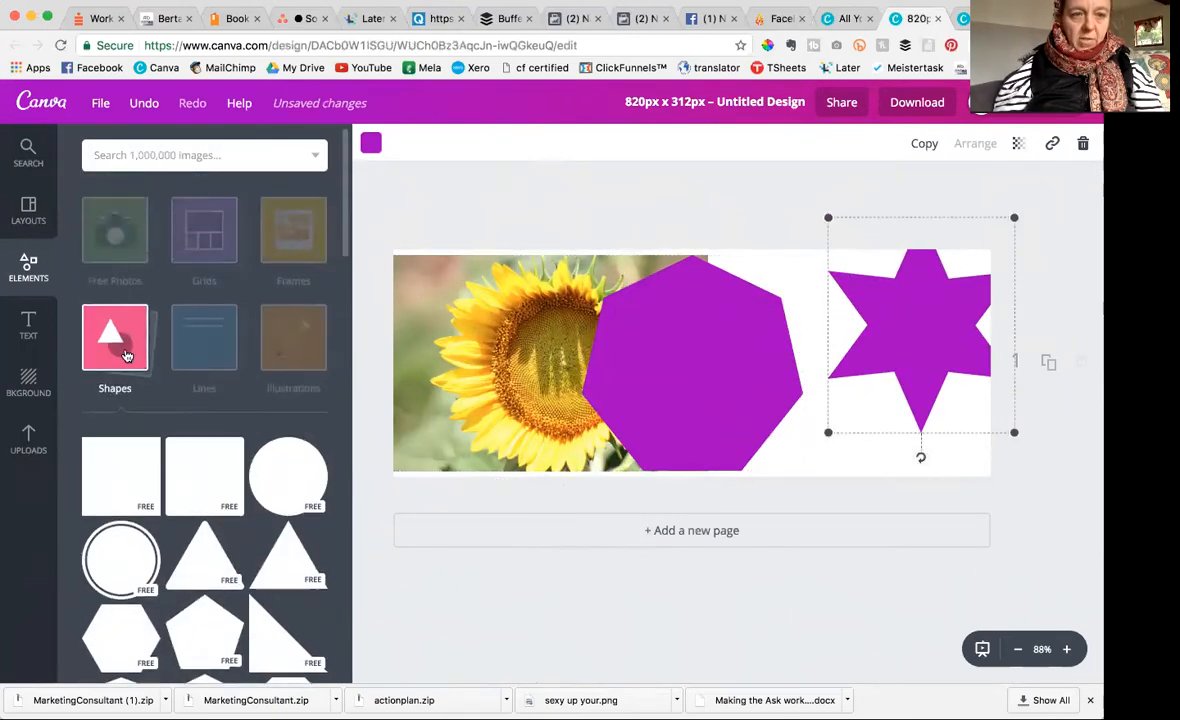
pyautogui.click(204, 338)
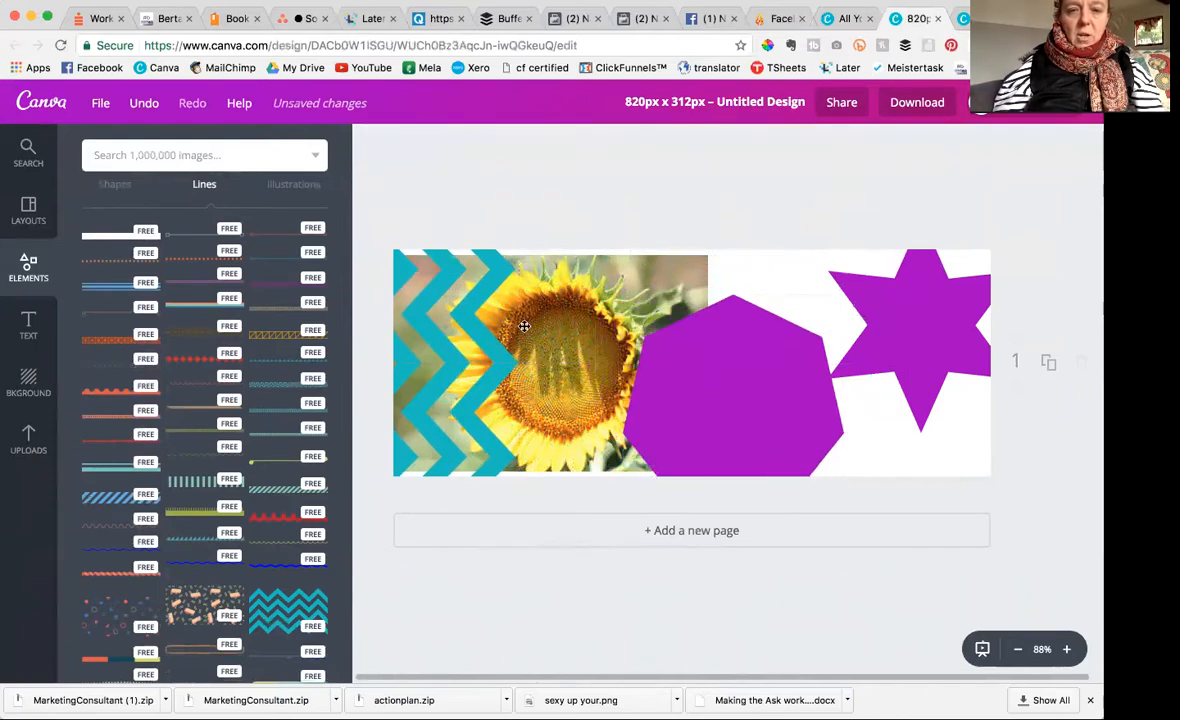
pyautogui.click(100, 102)
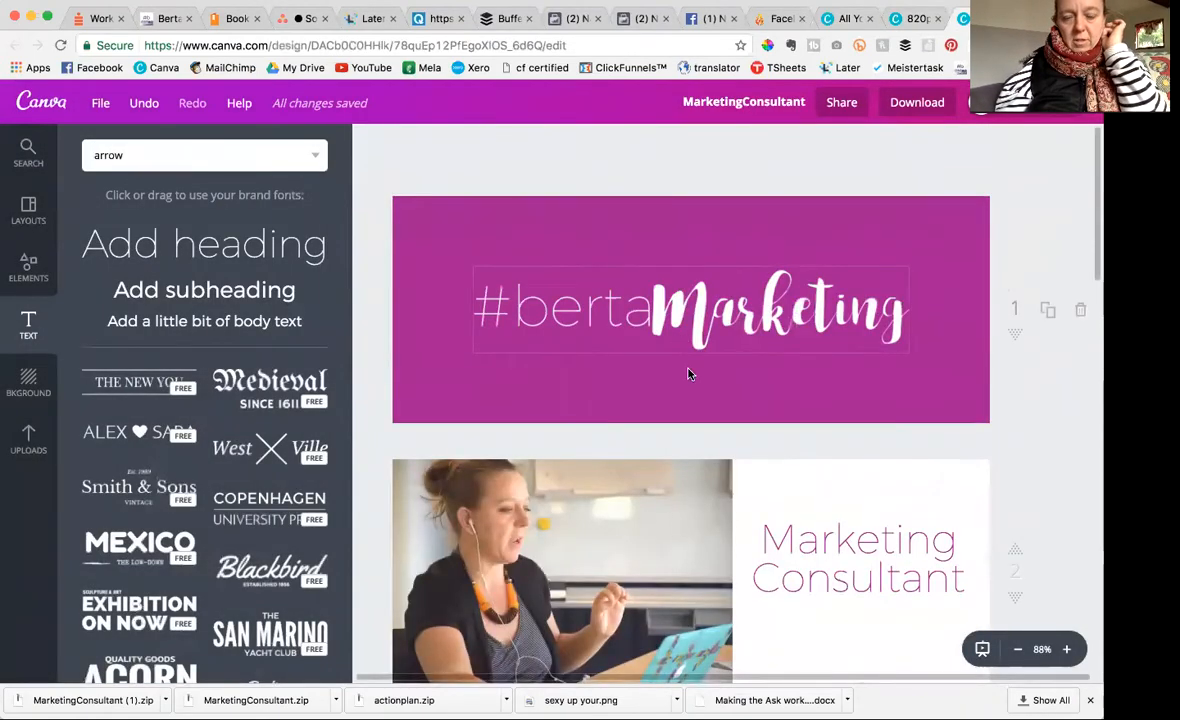
# Scroll through the MarketingConsultant slides down to Done for You Services.
pyautogui.scroll(-3)
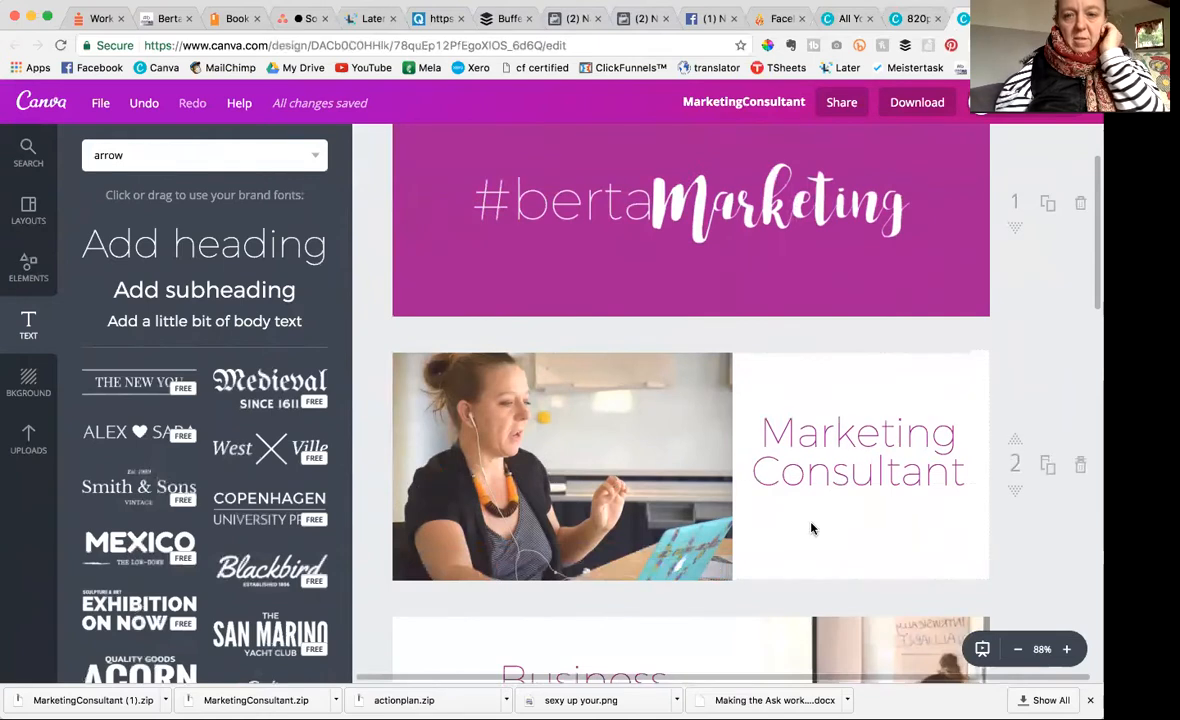
pyautogui.scroll(-3)
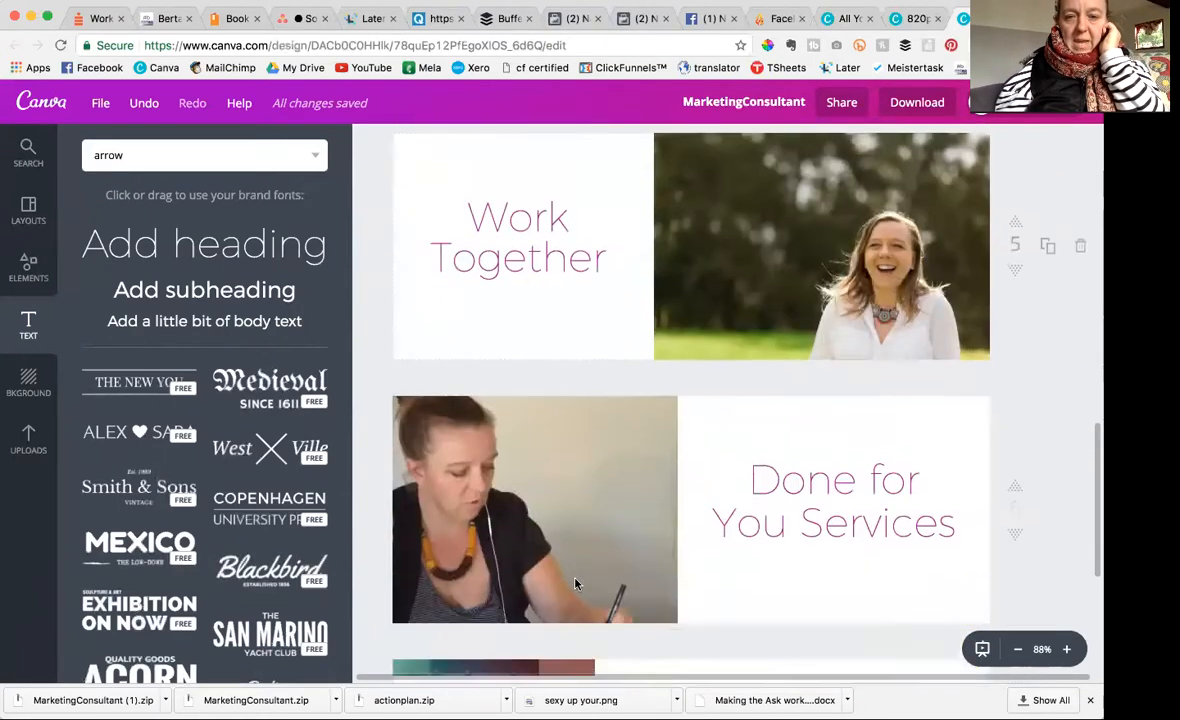
pyautogui.scroll(-3)
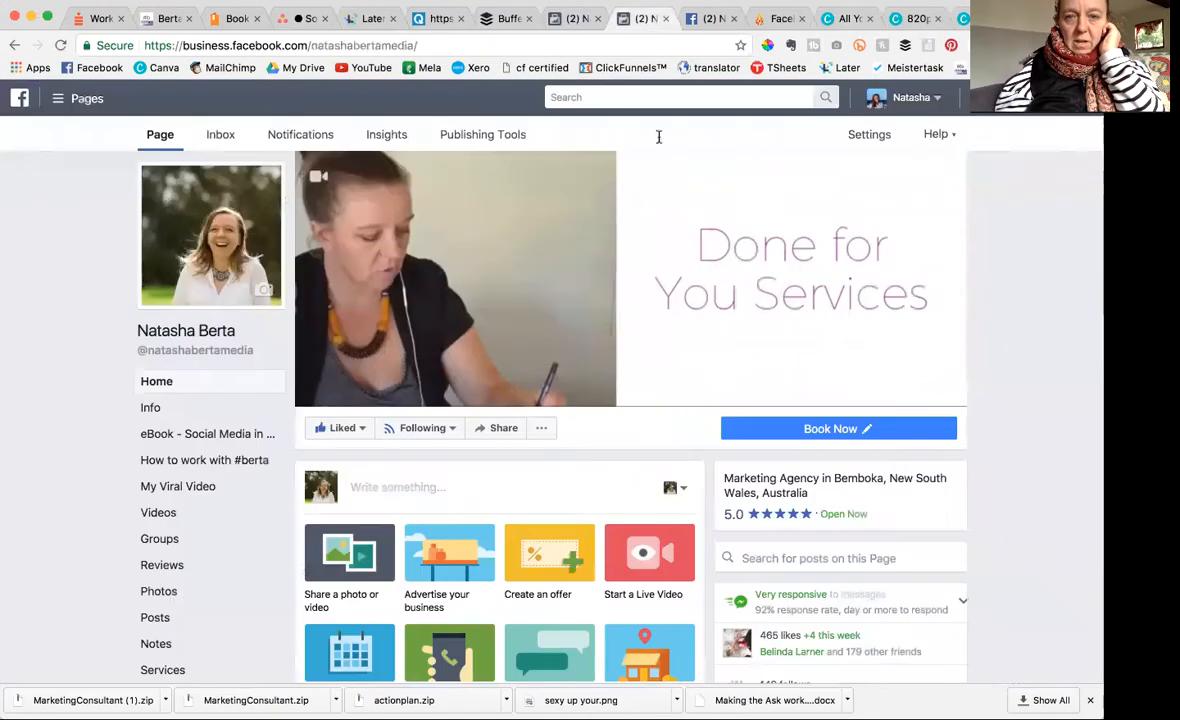
pyautogui.click(838, 428)
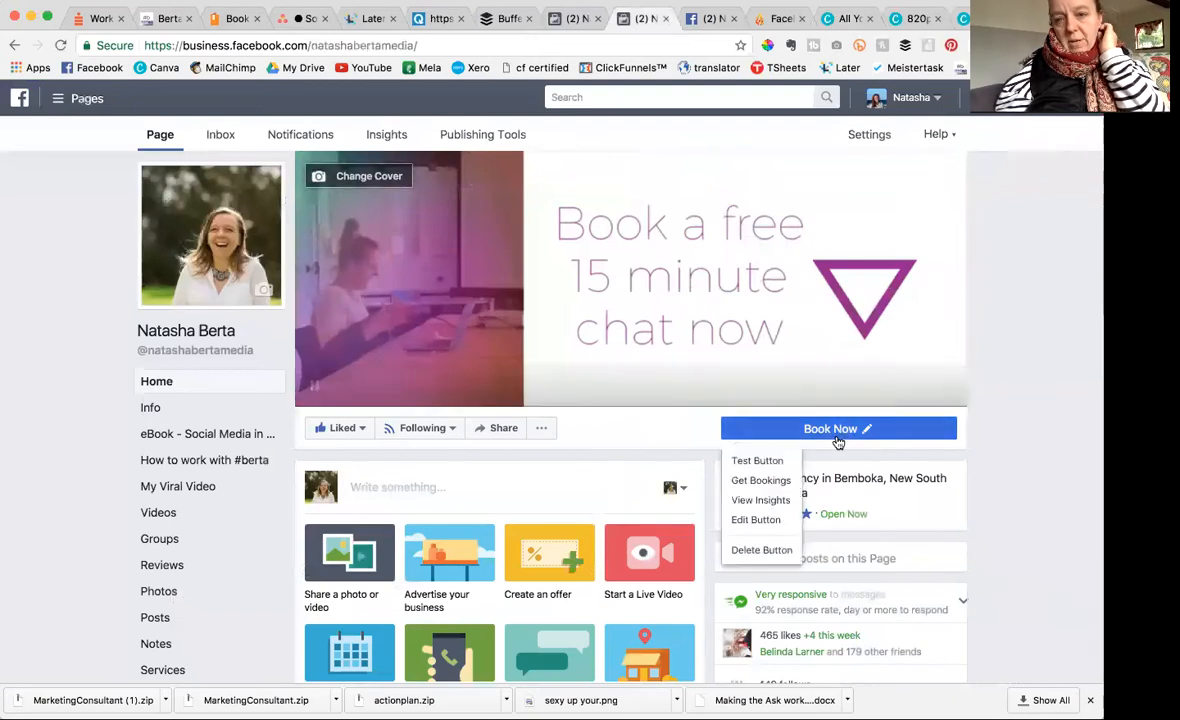
pyautogui.click(996, 196)
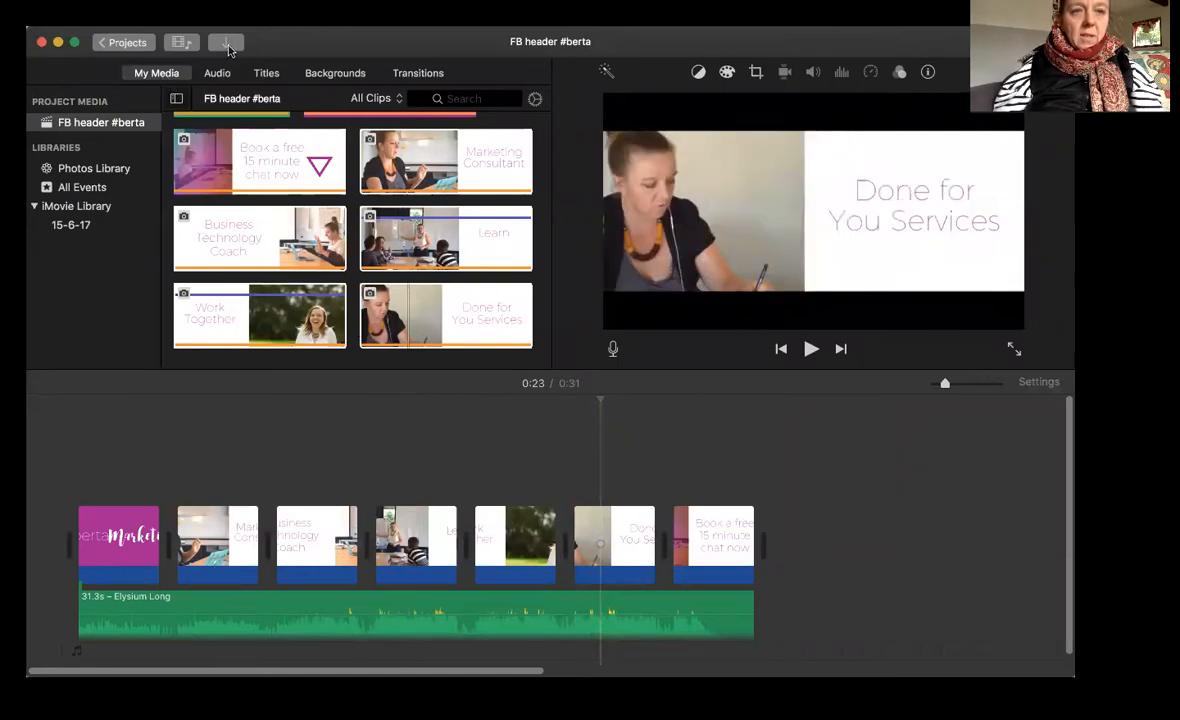
# Browse iMovie's import window down to the MarketingConsultant (1) folder.
pyautogui.click(228, 42)
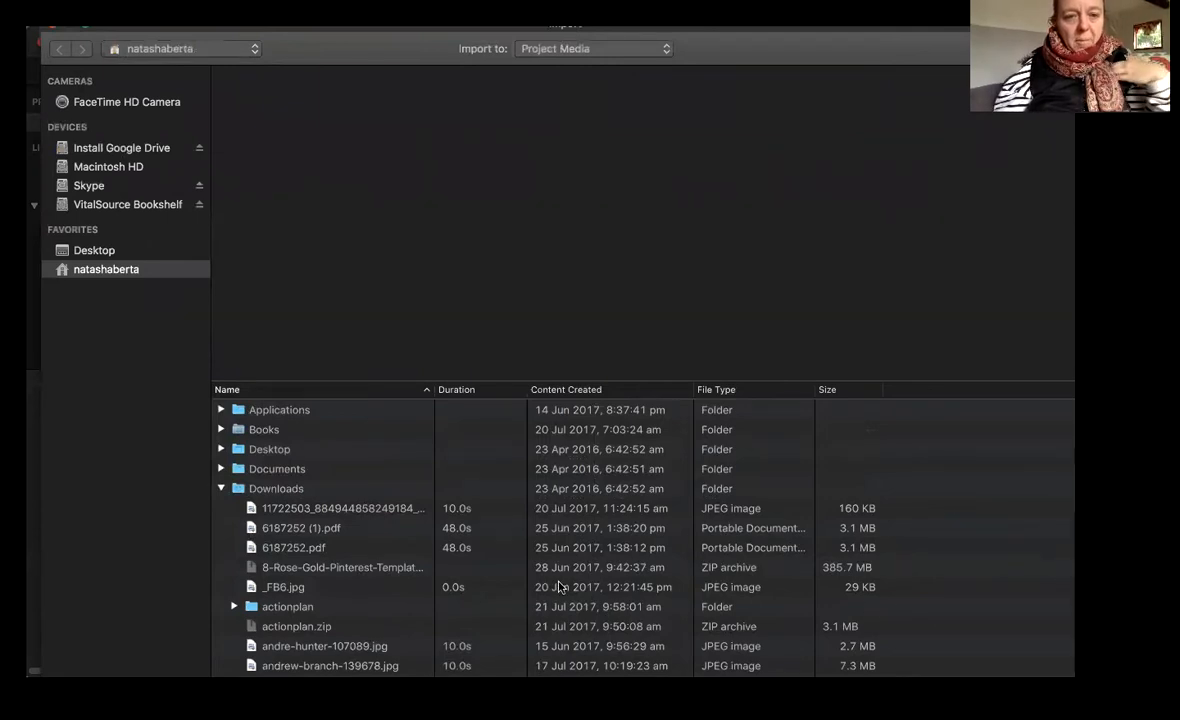
pyautogui.scroll(-3)
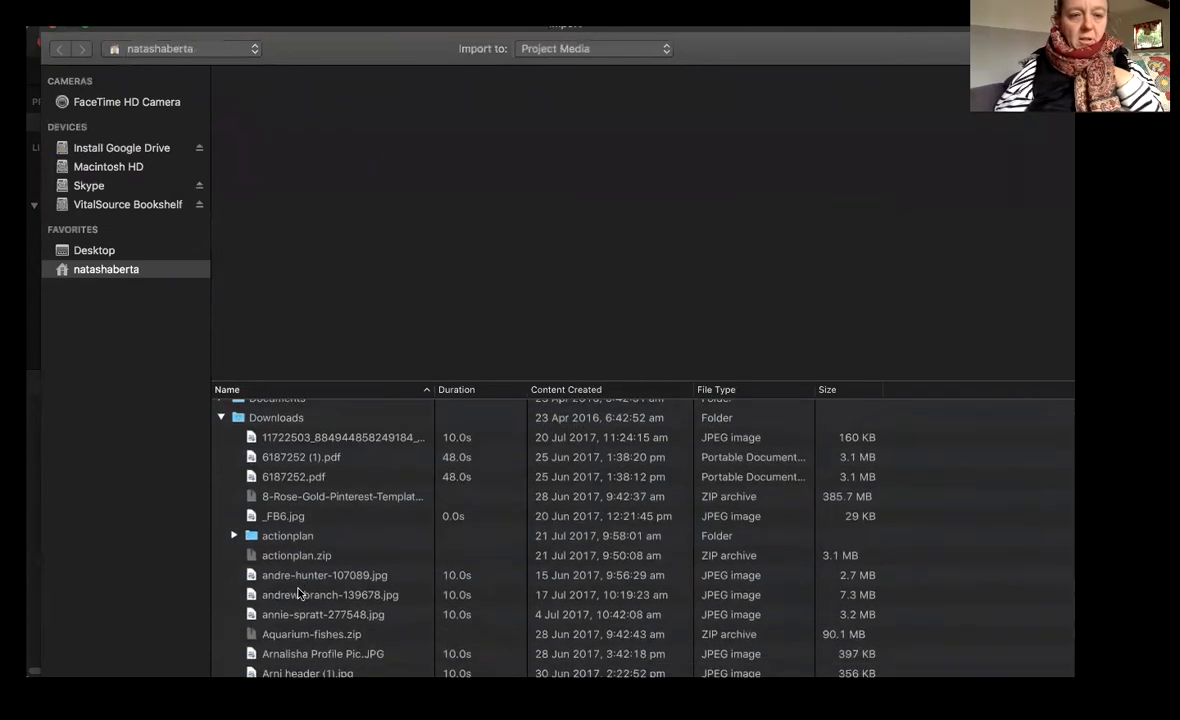
pyautogui.scroll(-3)
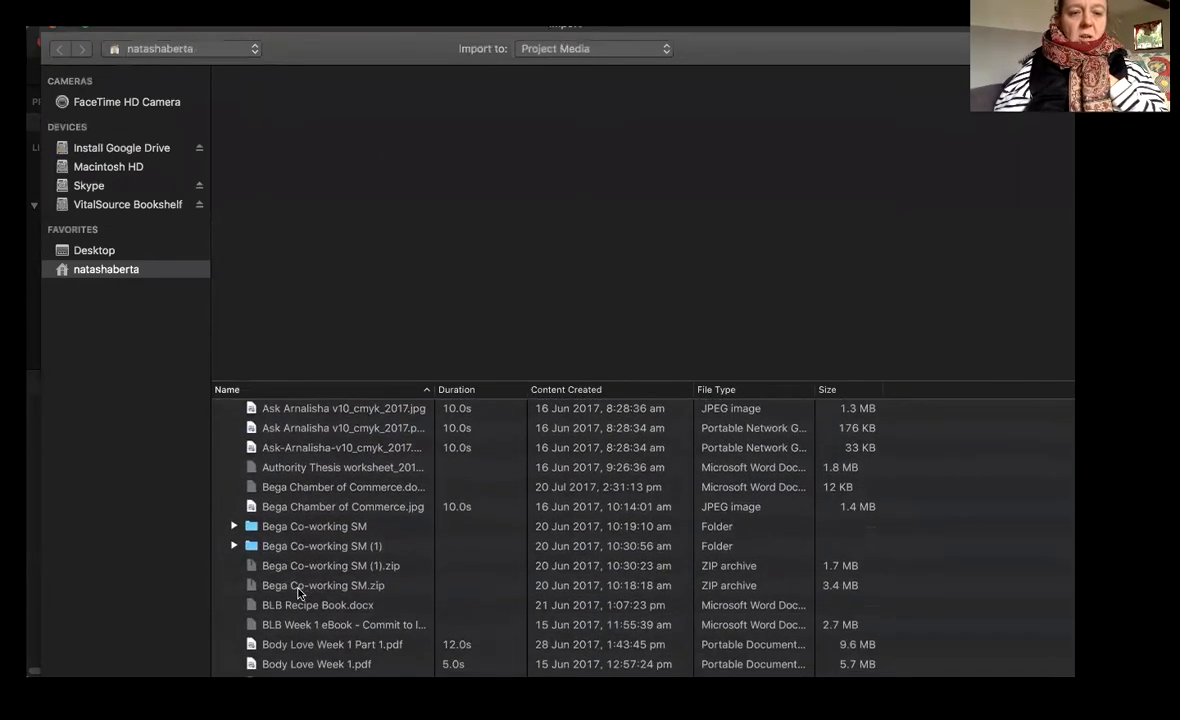
pyautogui.scroll(-3)
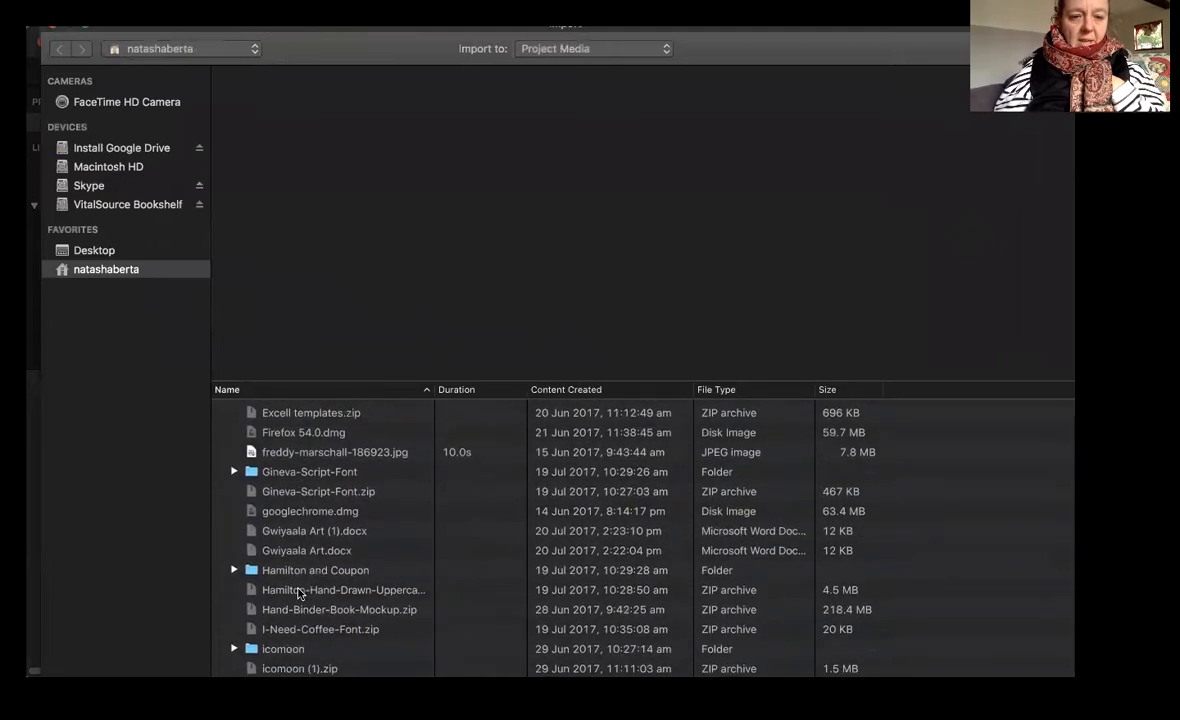
pyautogui.scroll(-3)
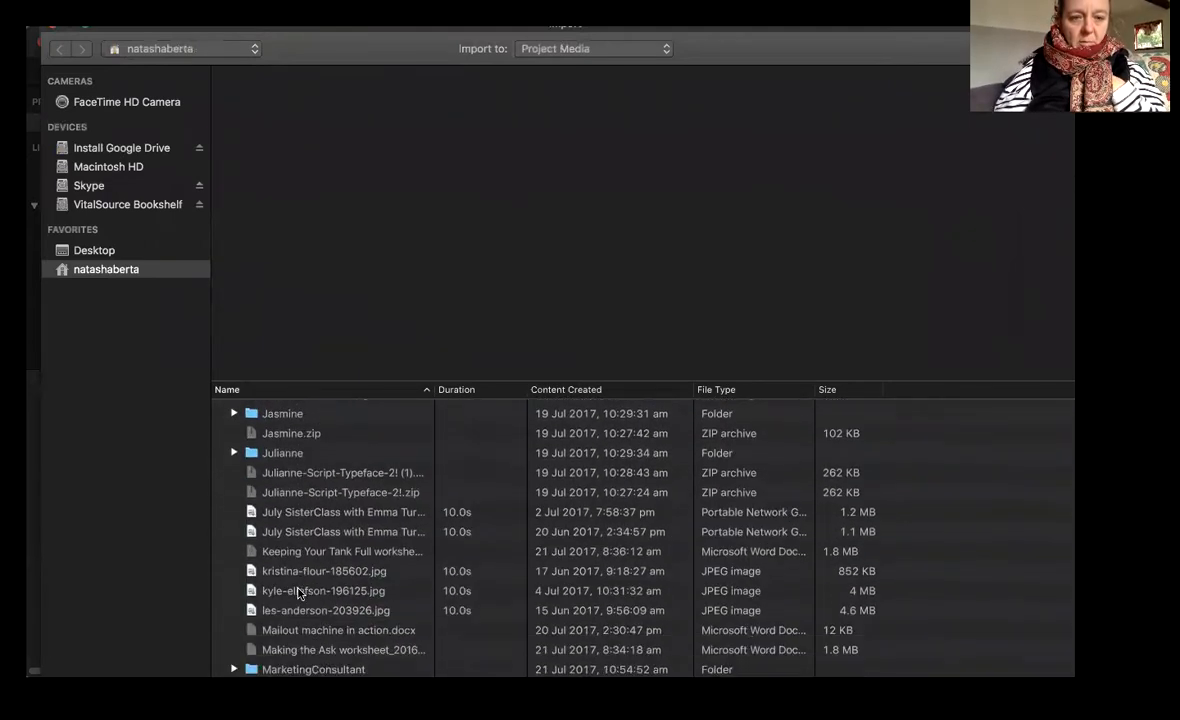
pyautogui.scroll(-3)
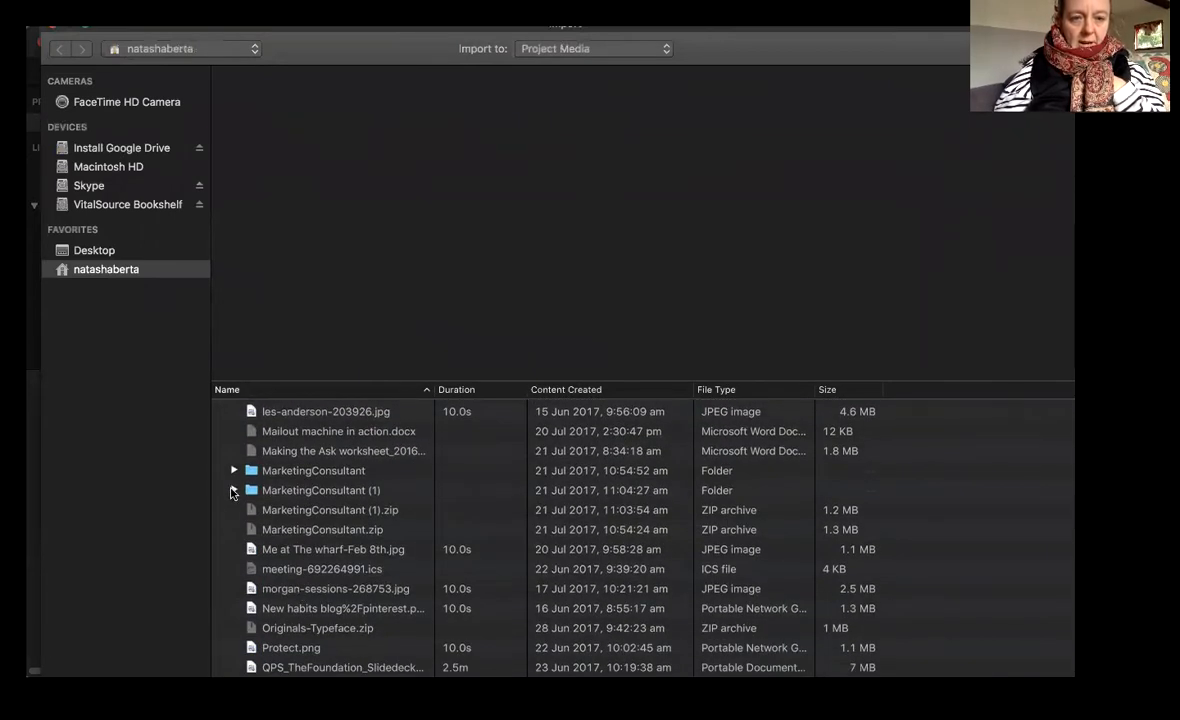
# Import the MarketingConsultant (1) slide PNGs, previewing the Learn slide, into the project.
pyautogui.click(234, 490)
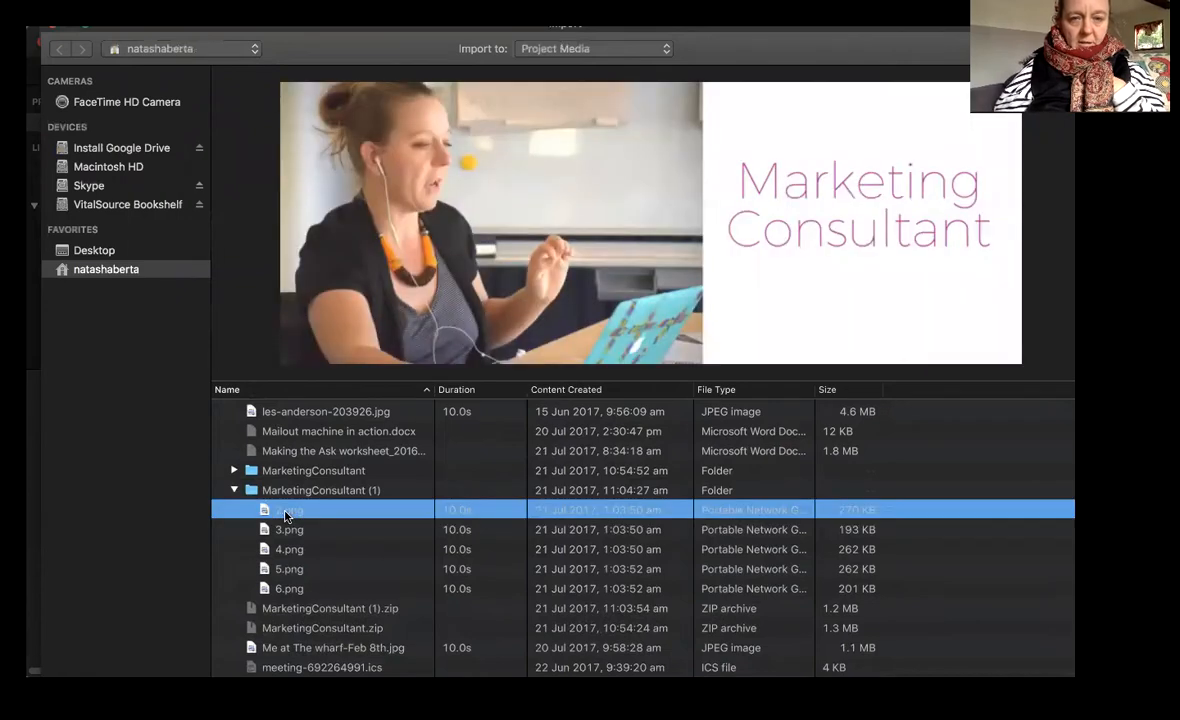
pyautogui.click(288, 548)
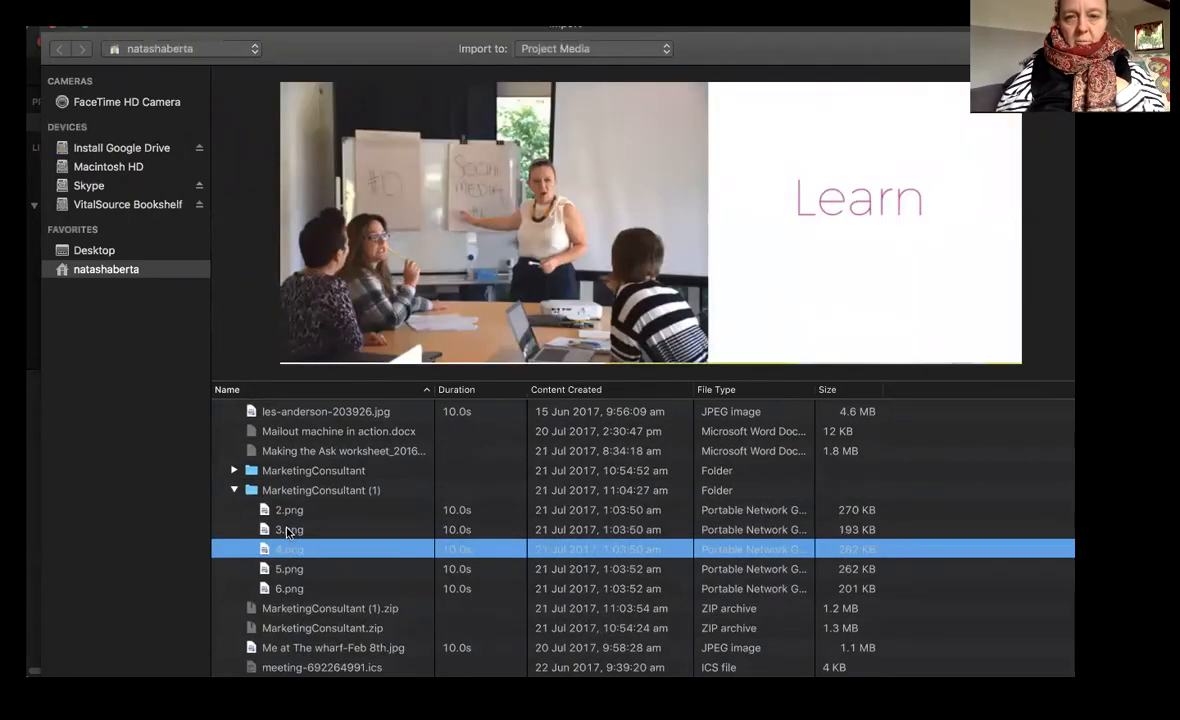
pyautogui.click(288, 568)
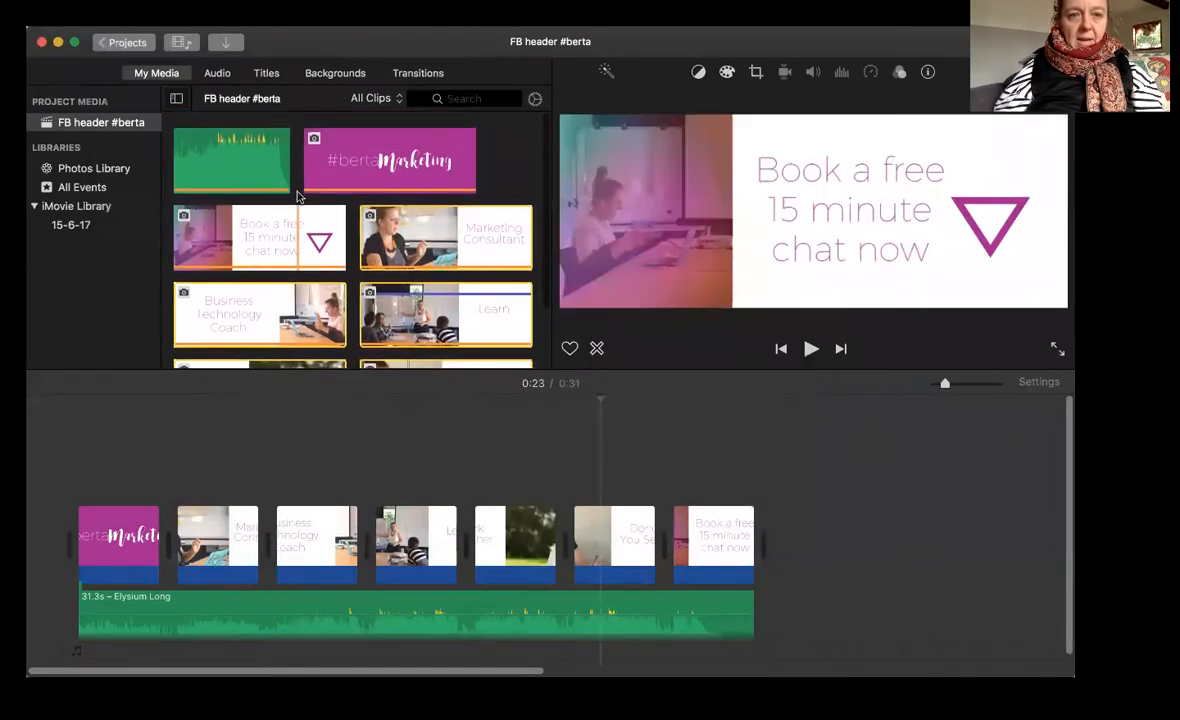
# Drag the #bertaMarketing slide from My Media to the end of the timeline.
pyautogui.moveTo(390, 160); pyautogui.dragTo(830, 490)
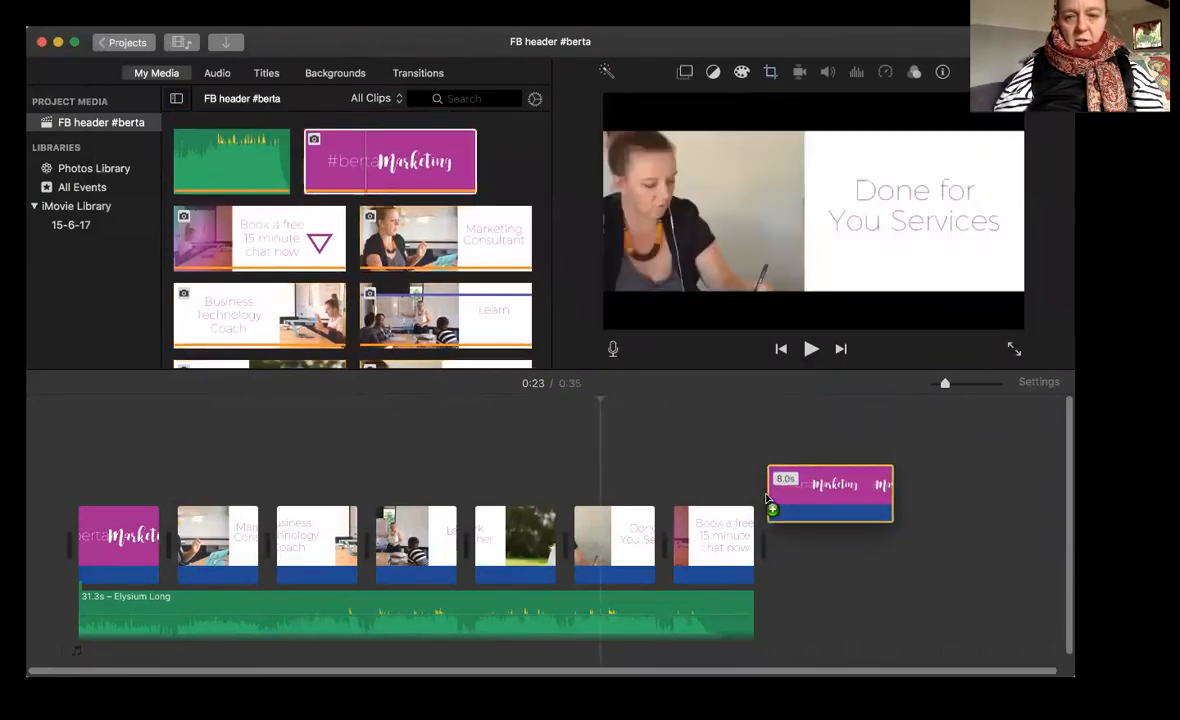
pyautogui.moveTo(828, 496); pyautogui.dragTo(812, 544)
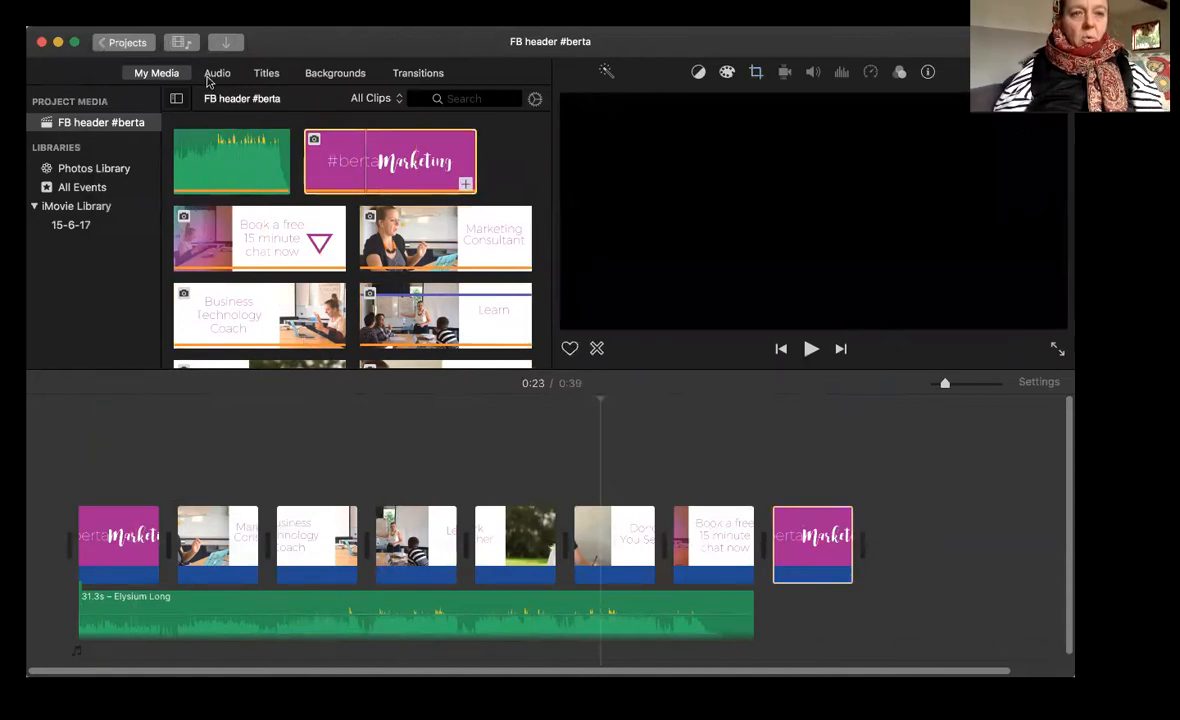
# Show the Jingles sound effects in the audio library and select the closing clip.
pyautogui.click(216, 72)
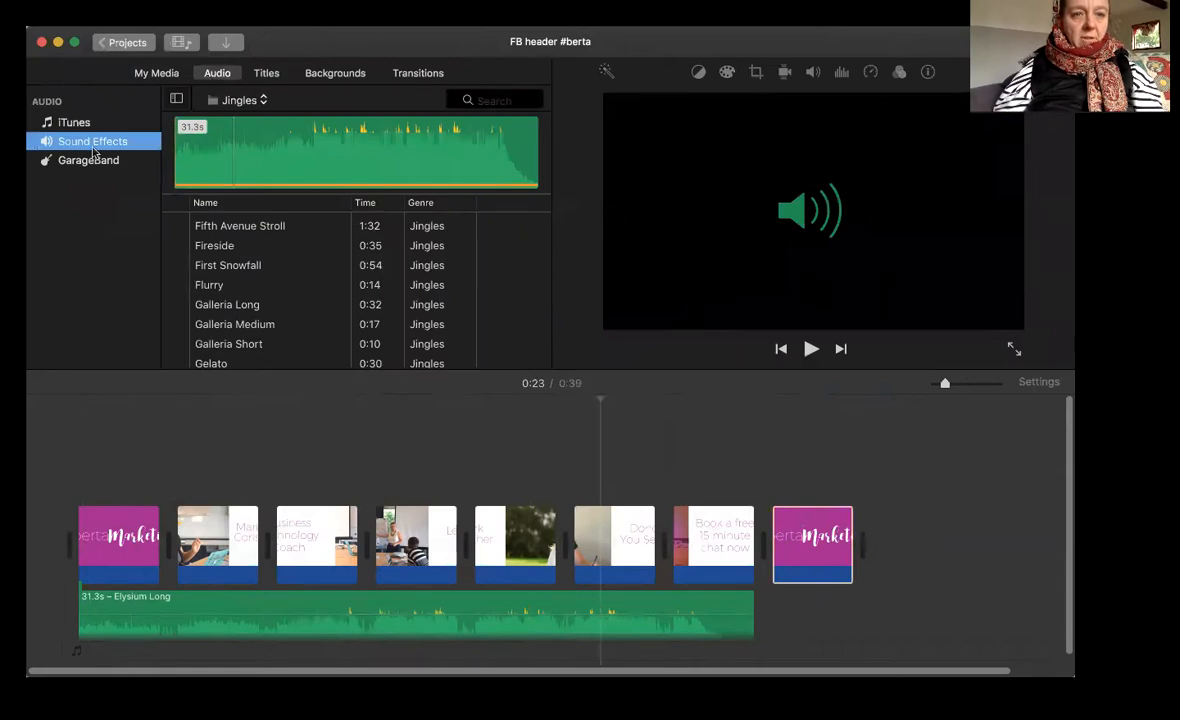
pyautogui.click(240, 100)
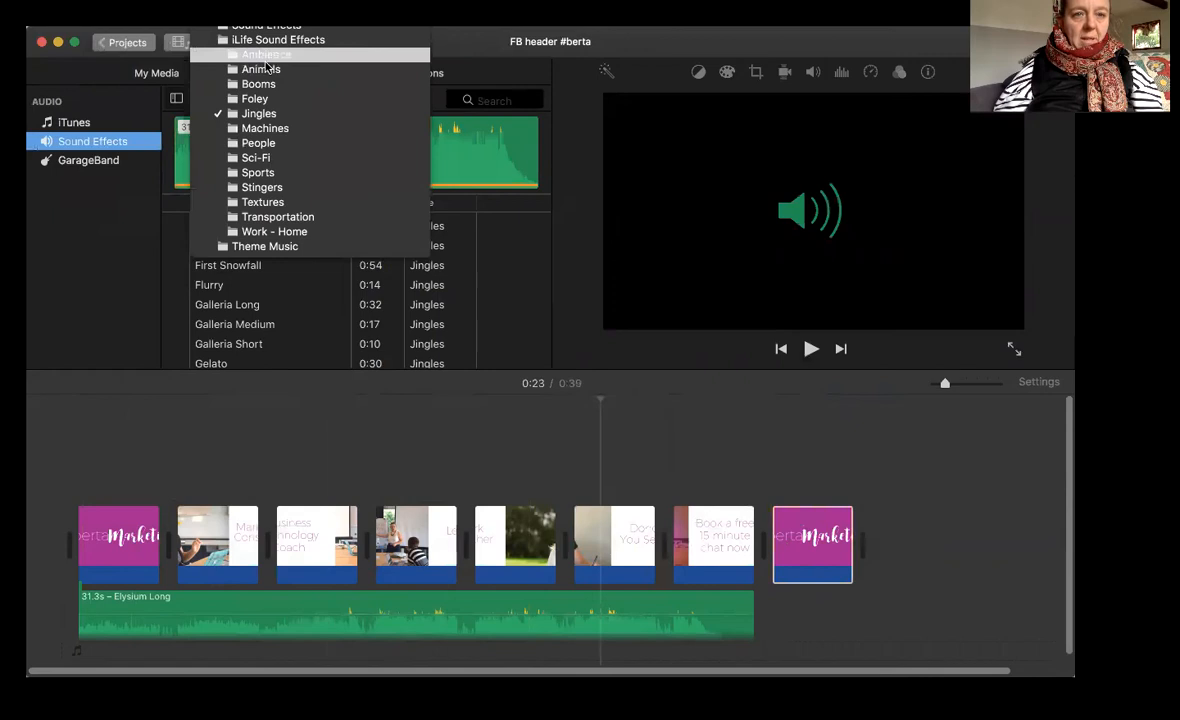
pyautogui.moveTo(264, 246)
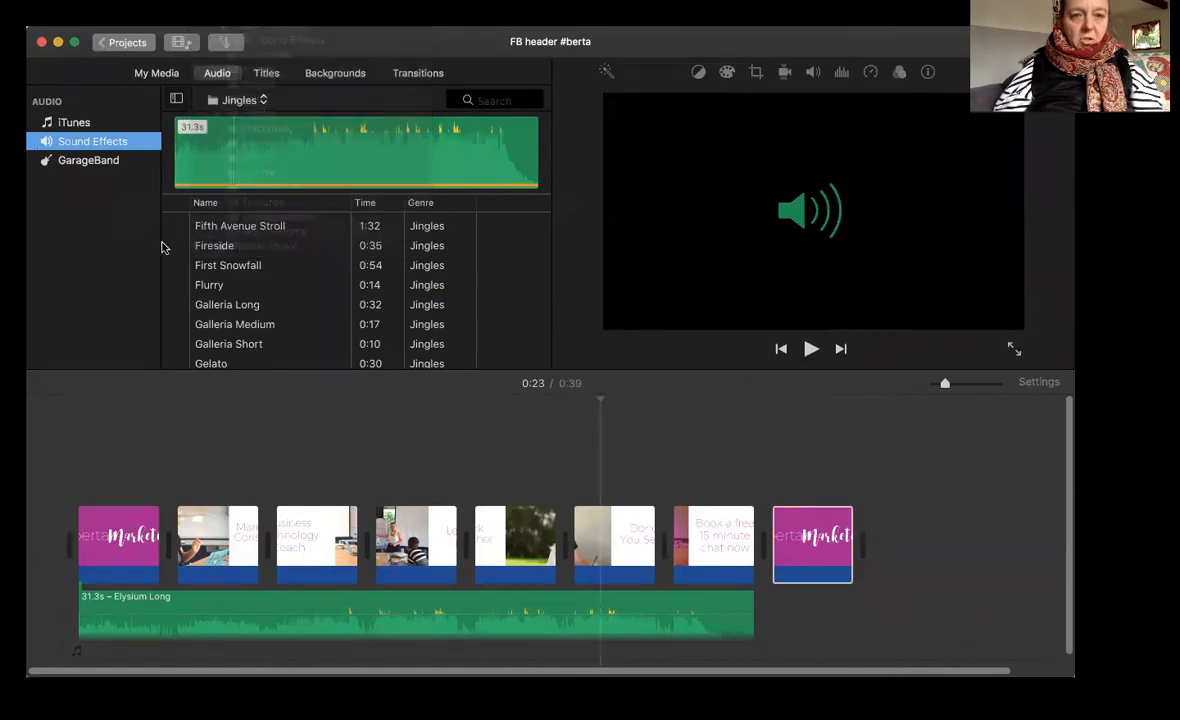
pyautogui.scroll(-3)
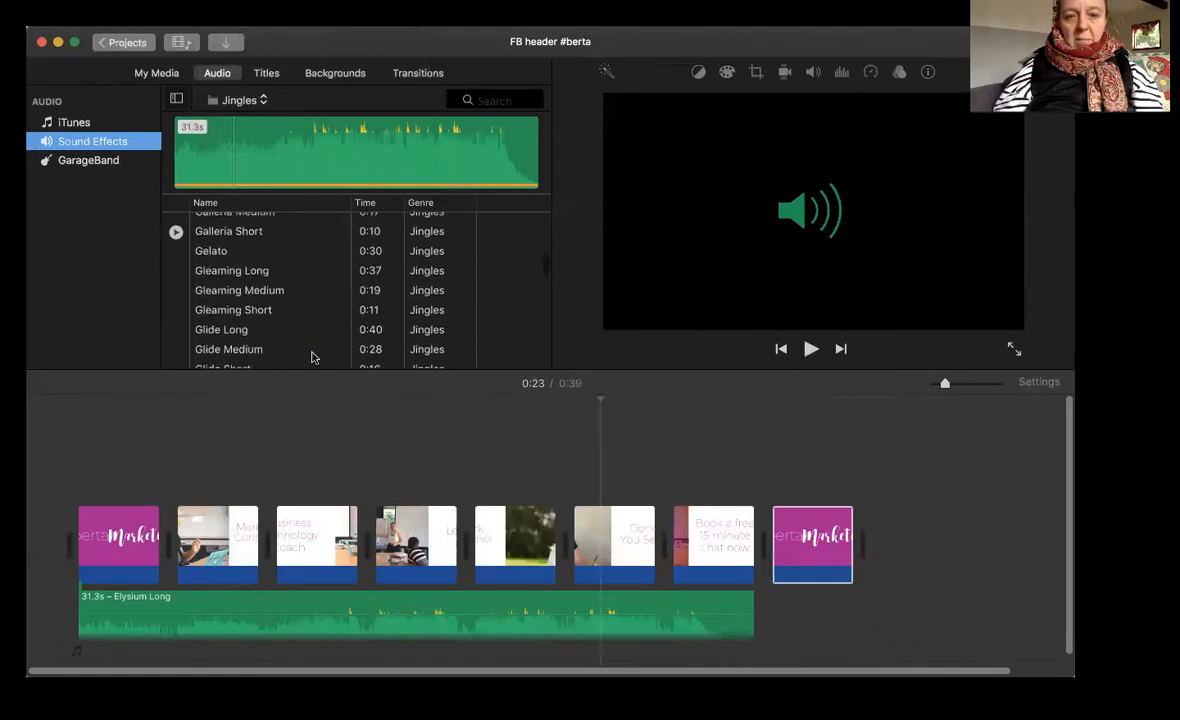
pyautogui.click(812, 544)
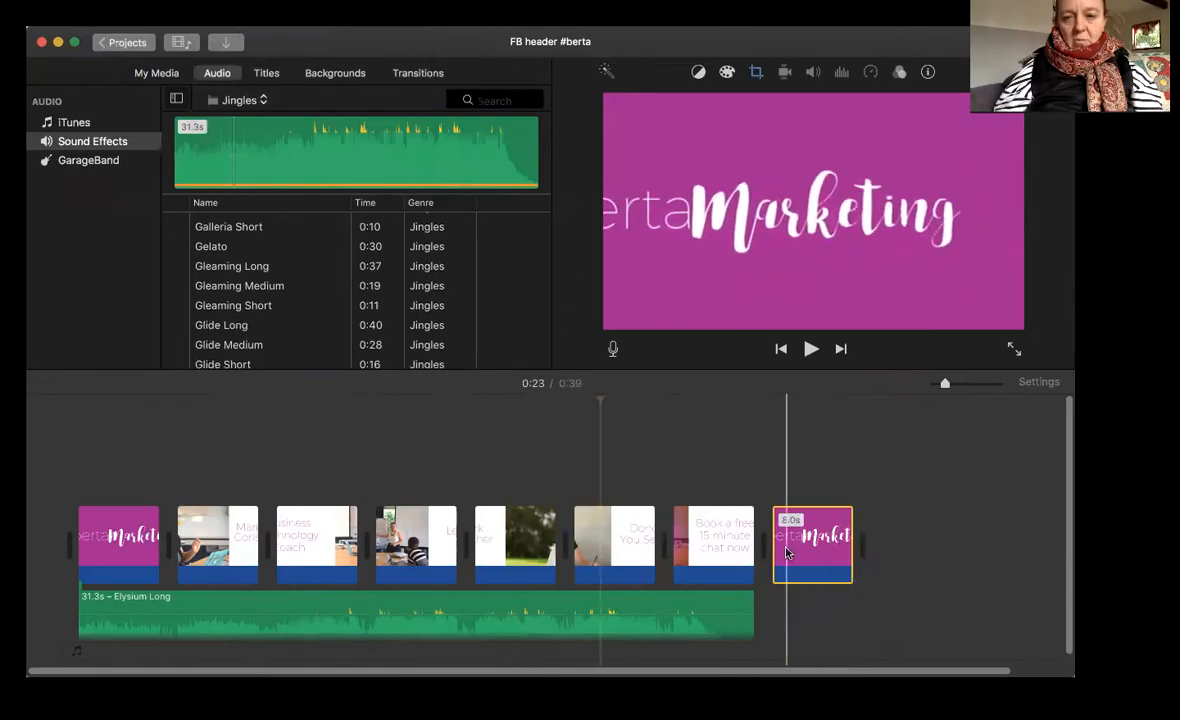
# Play the movie's ending, then return to My Media and select the Learn clip.
pyautogui.click(812, 348)
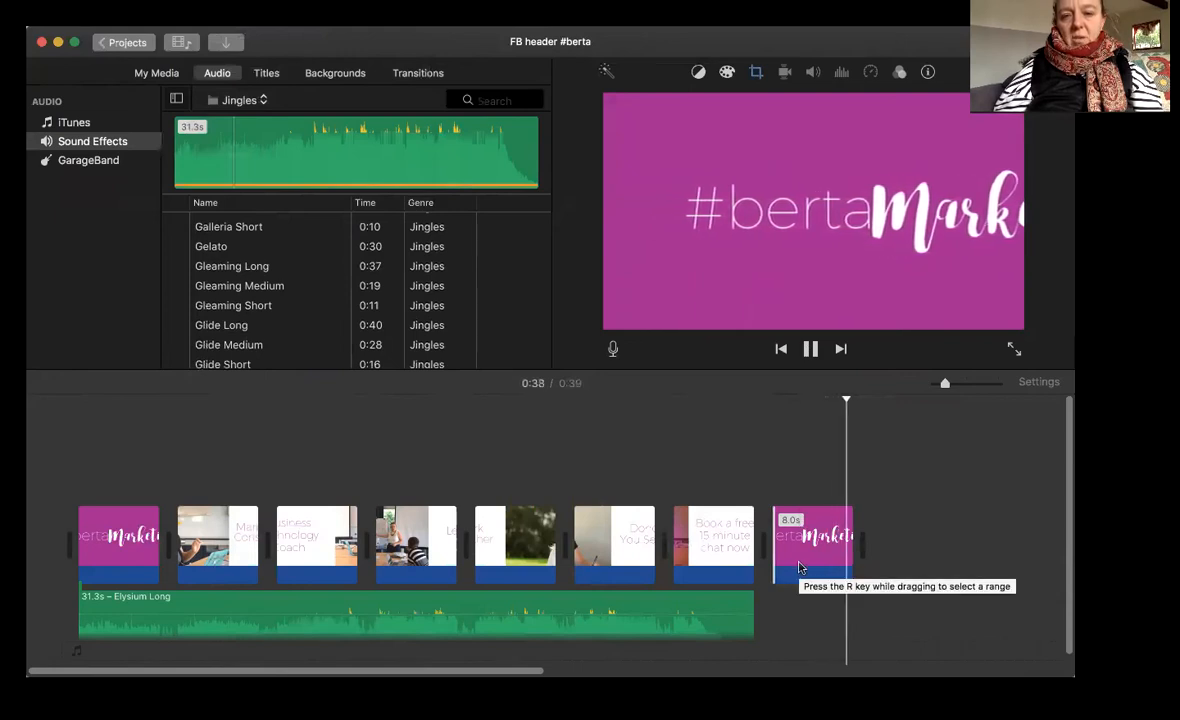
pyautogui.click(810, 348)
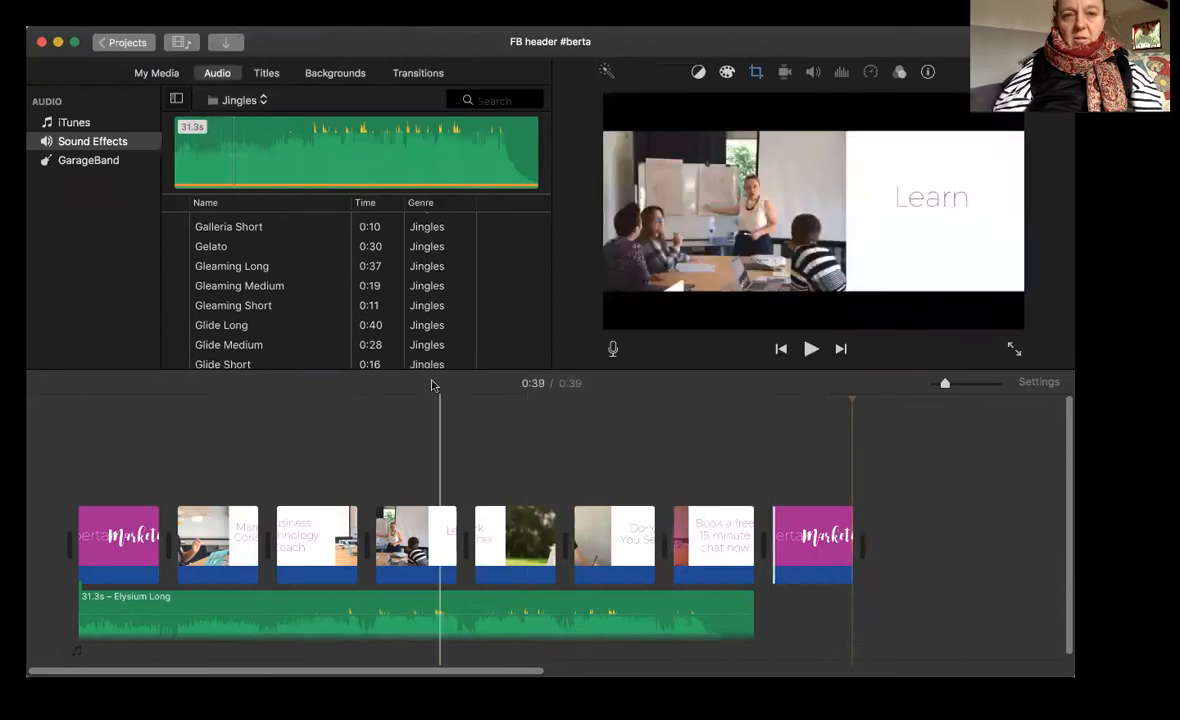
pyautogui.click(156, 72)
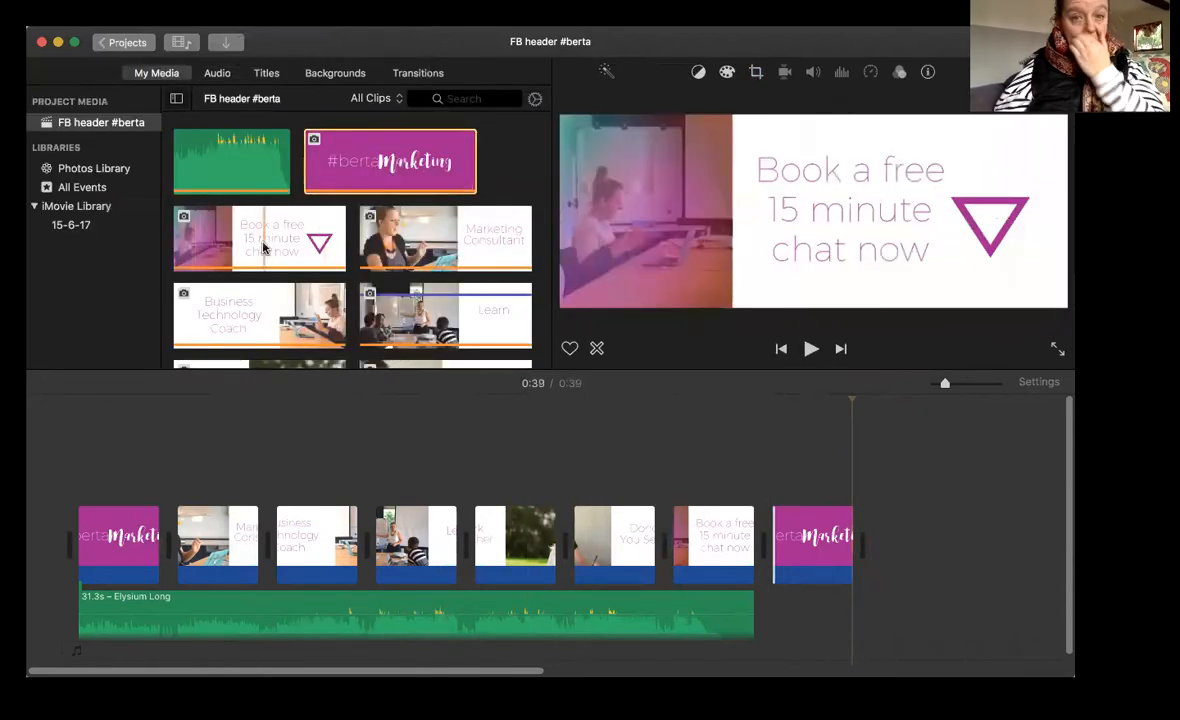
pyautogui.click(416, 544)
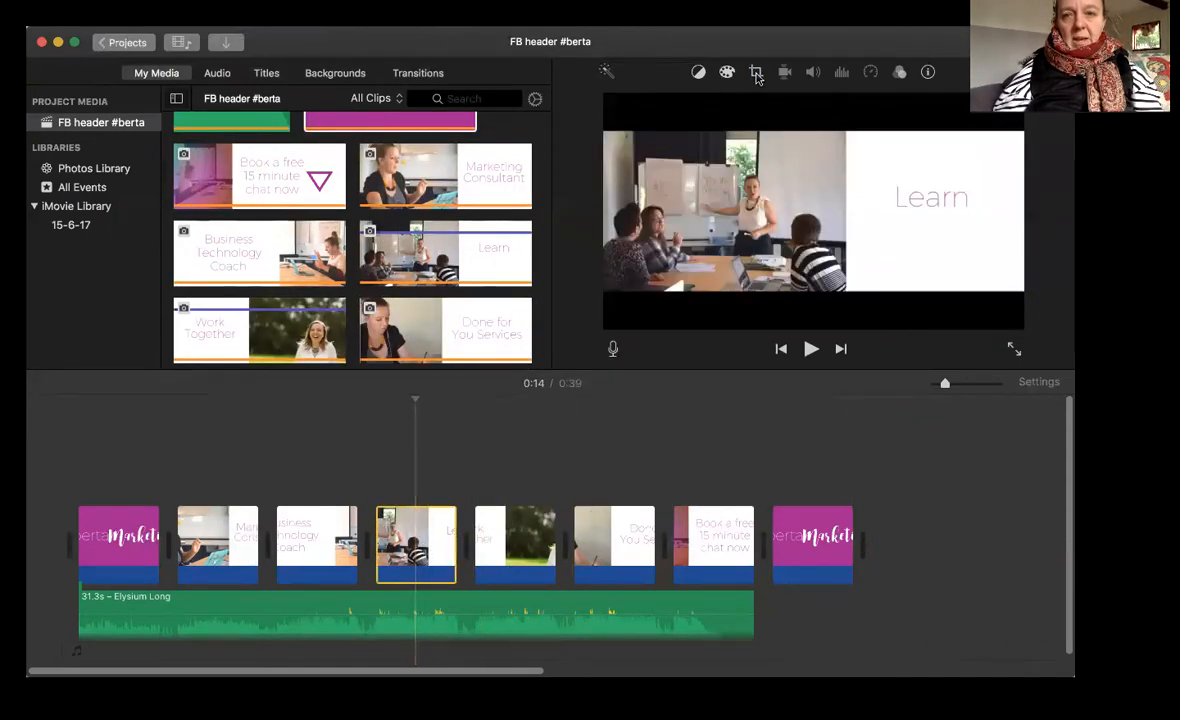
# Change the closing #bertaMarketing clip's crop style from Ken Burns to Fit.
pyautogui.click(756, 72)
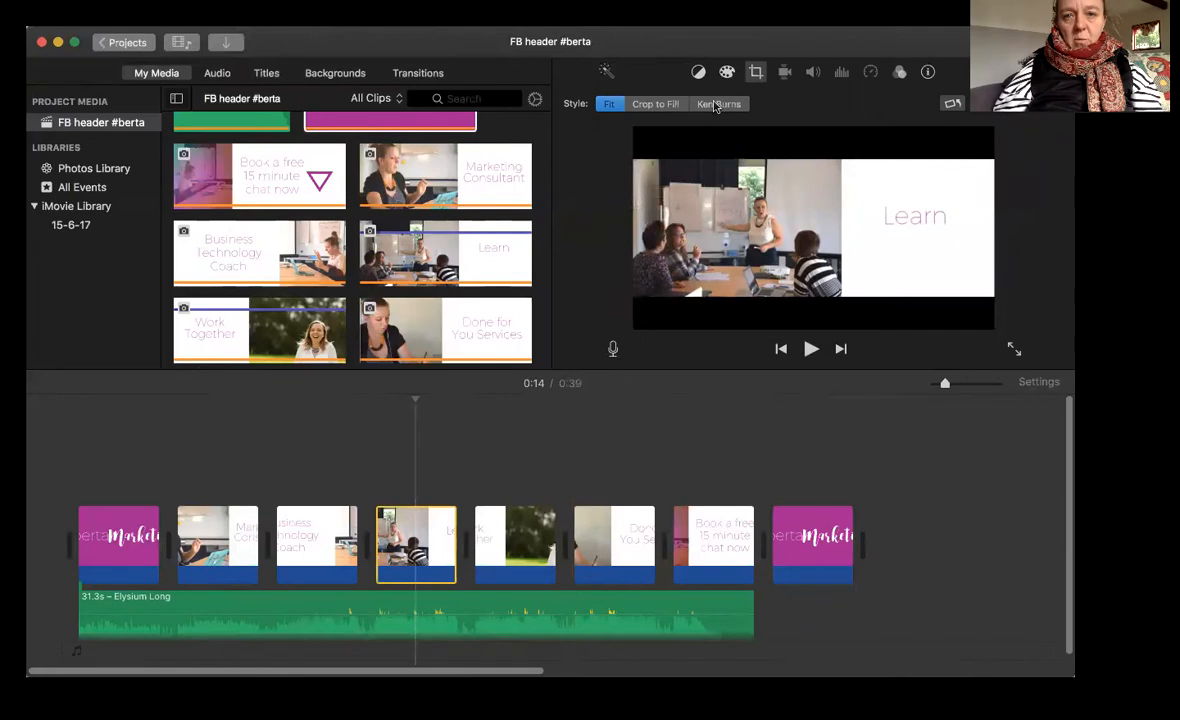
pyautogui.click(718, 104)
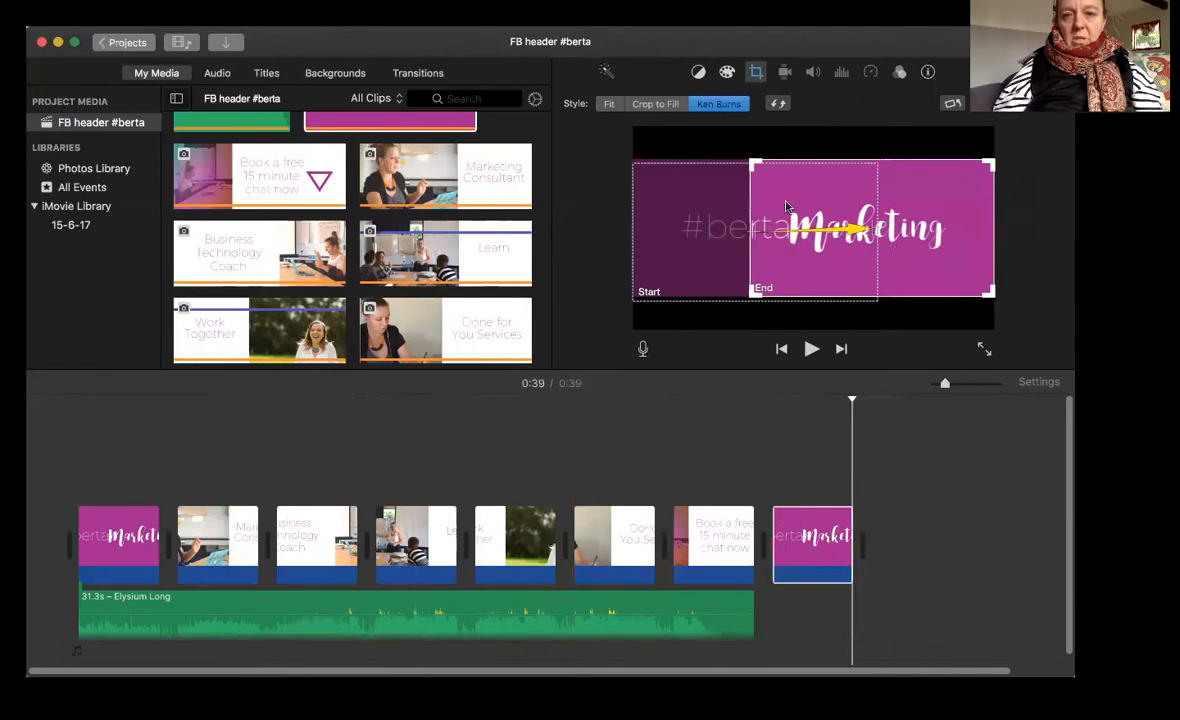
pyautogui.click(608, 104)
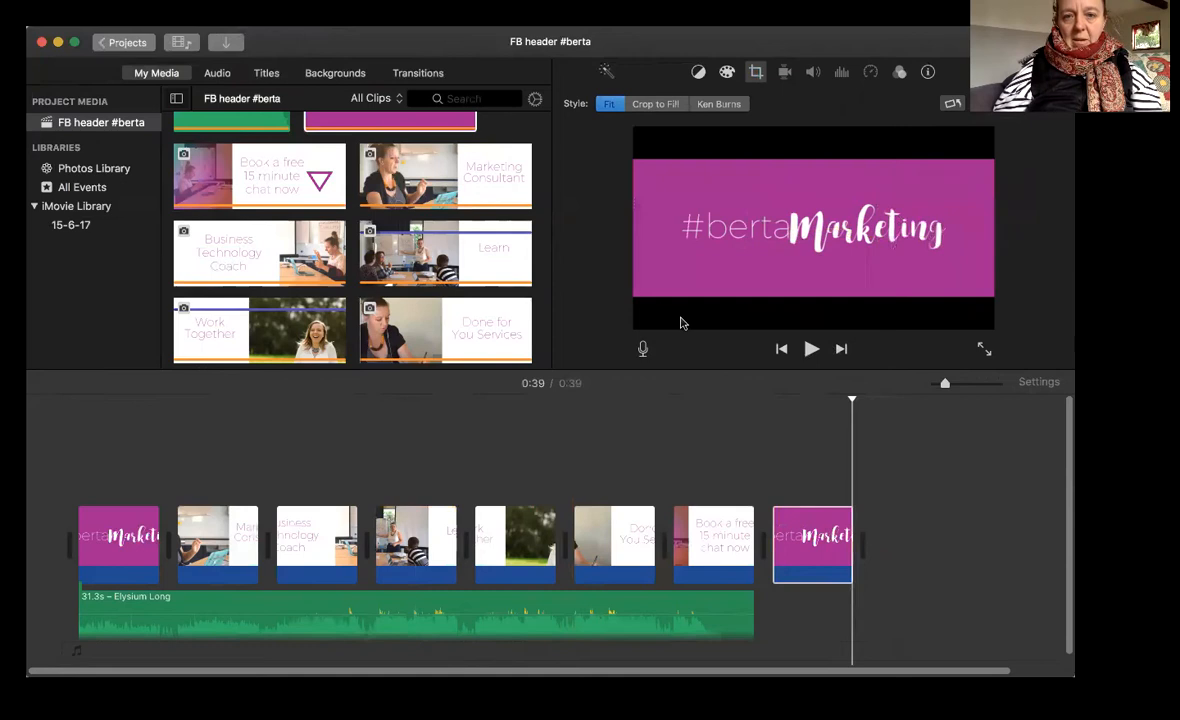
pyautogui.moveTo(710, 316)
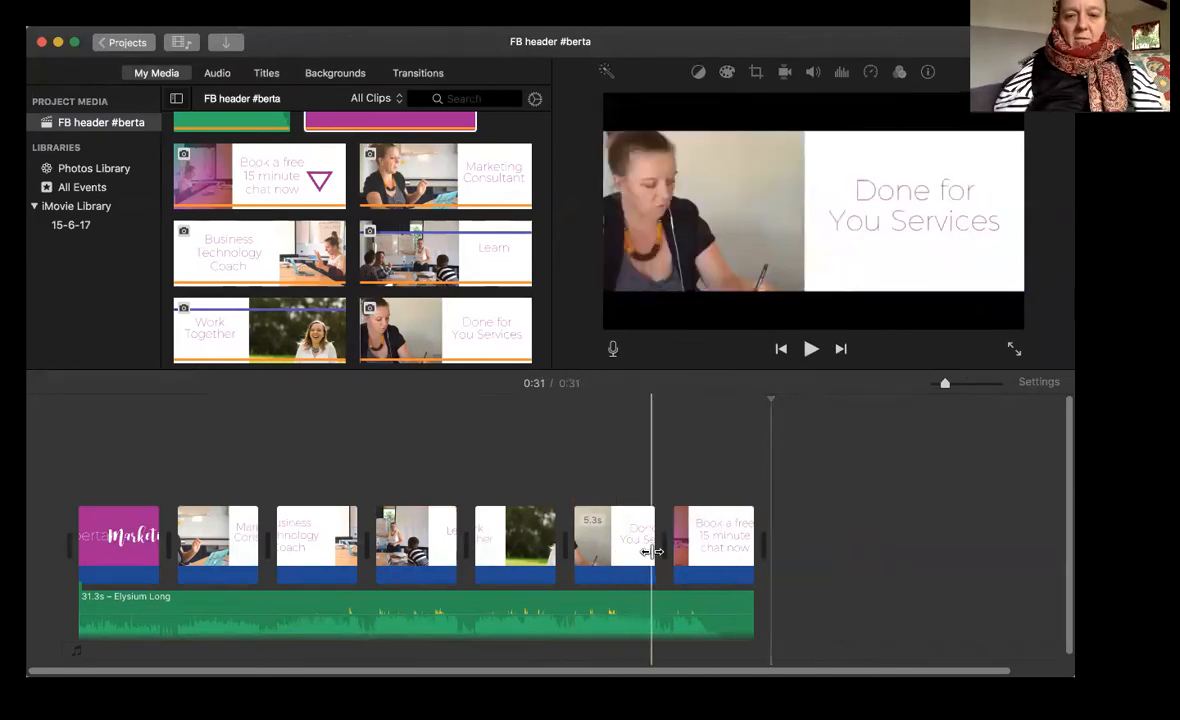
# Trim the Done for You Services clip so the movie ends at 31 seconds.
pyautogui.click(616, 540)
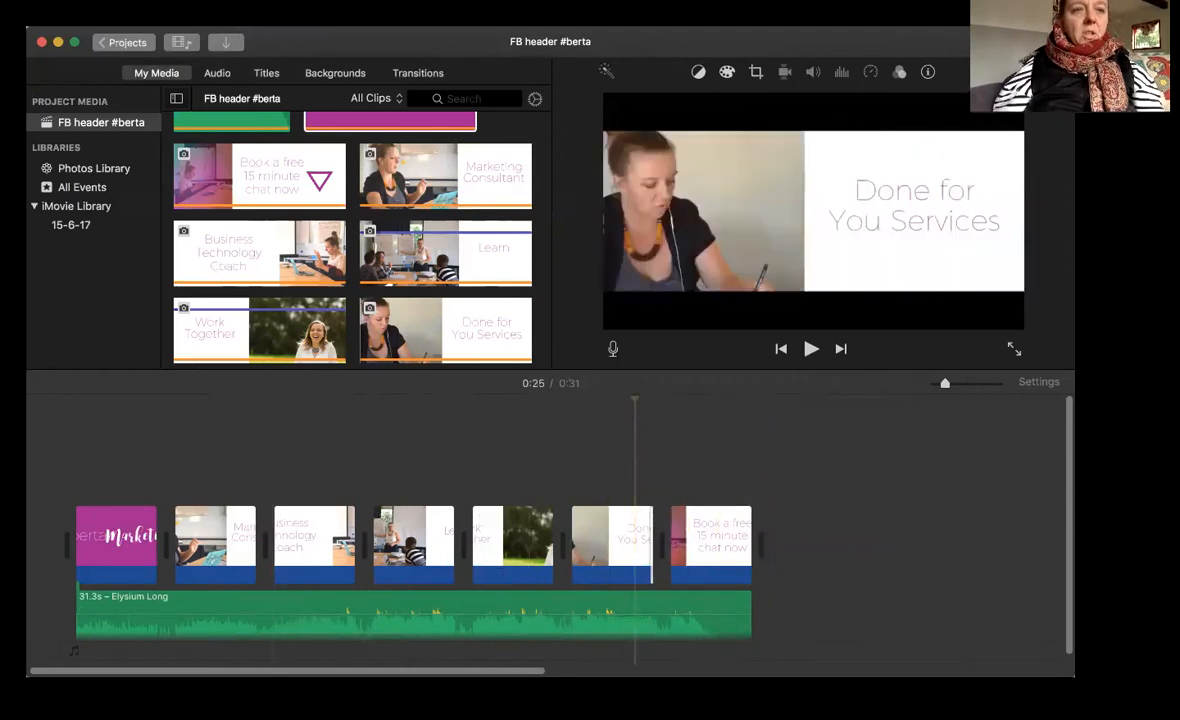
pyautogui.click(98, 240)
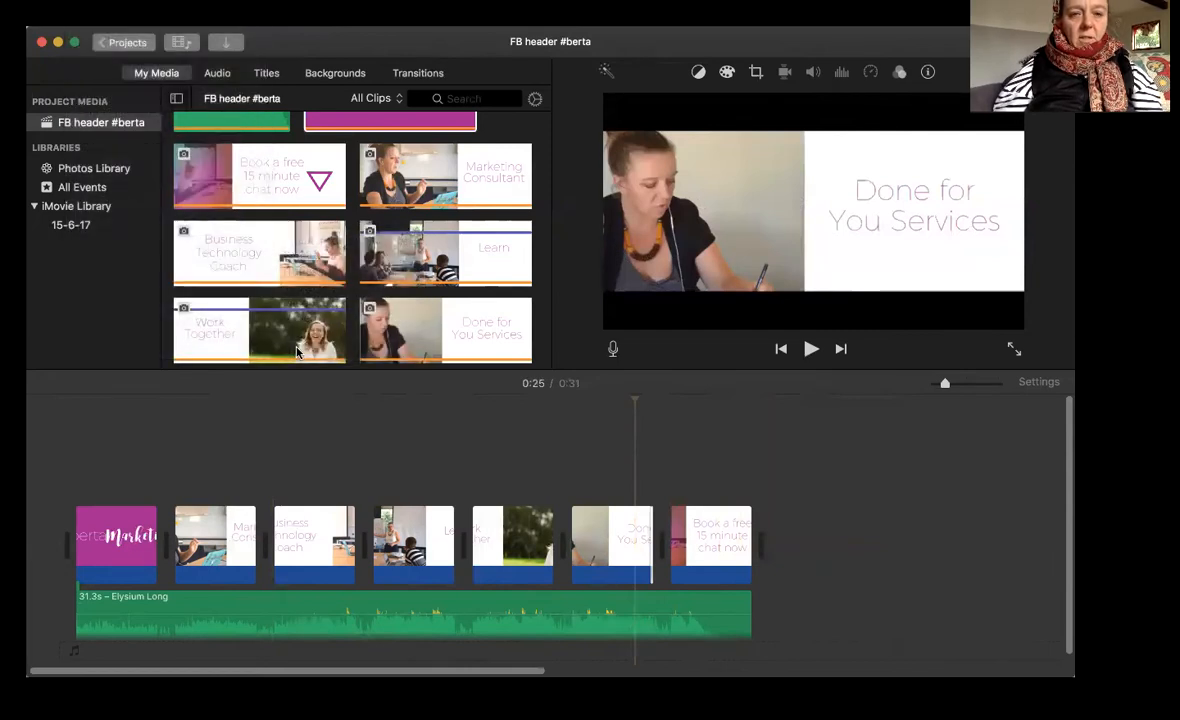
# Export the movie to a file at 1080p resolution and High quality via Share > File.
pyautogui.click(226, 42)
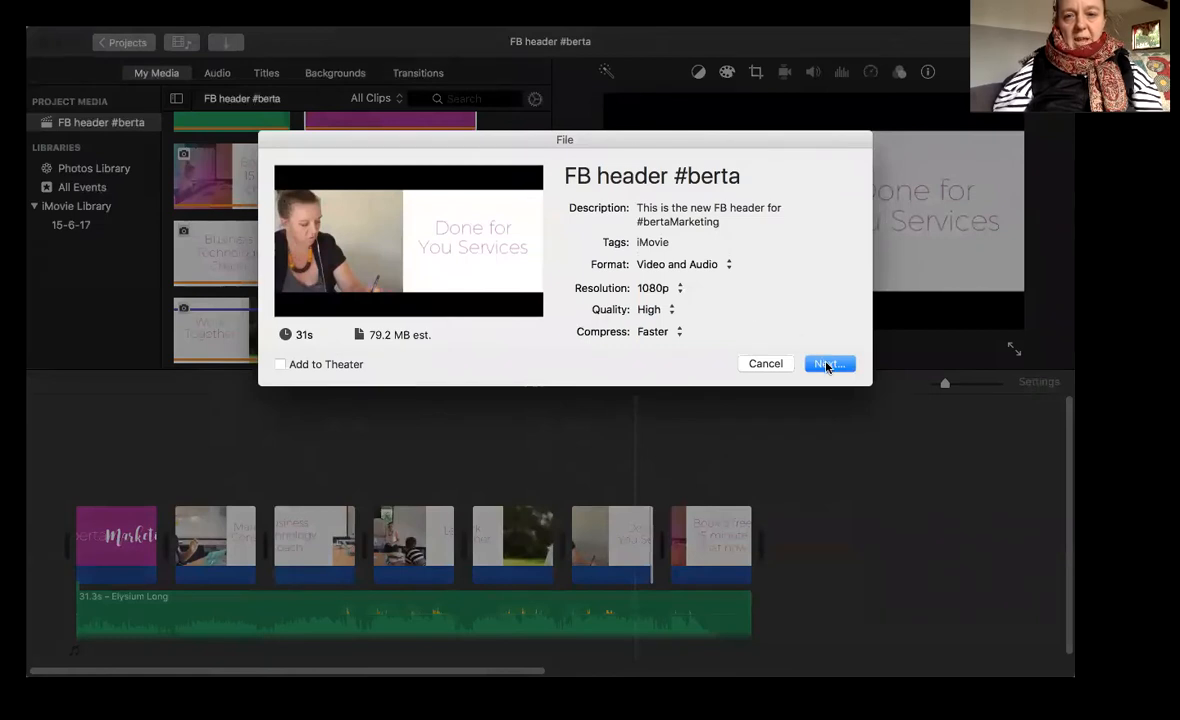
pyautogui.click(828, 364)
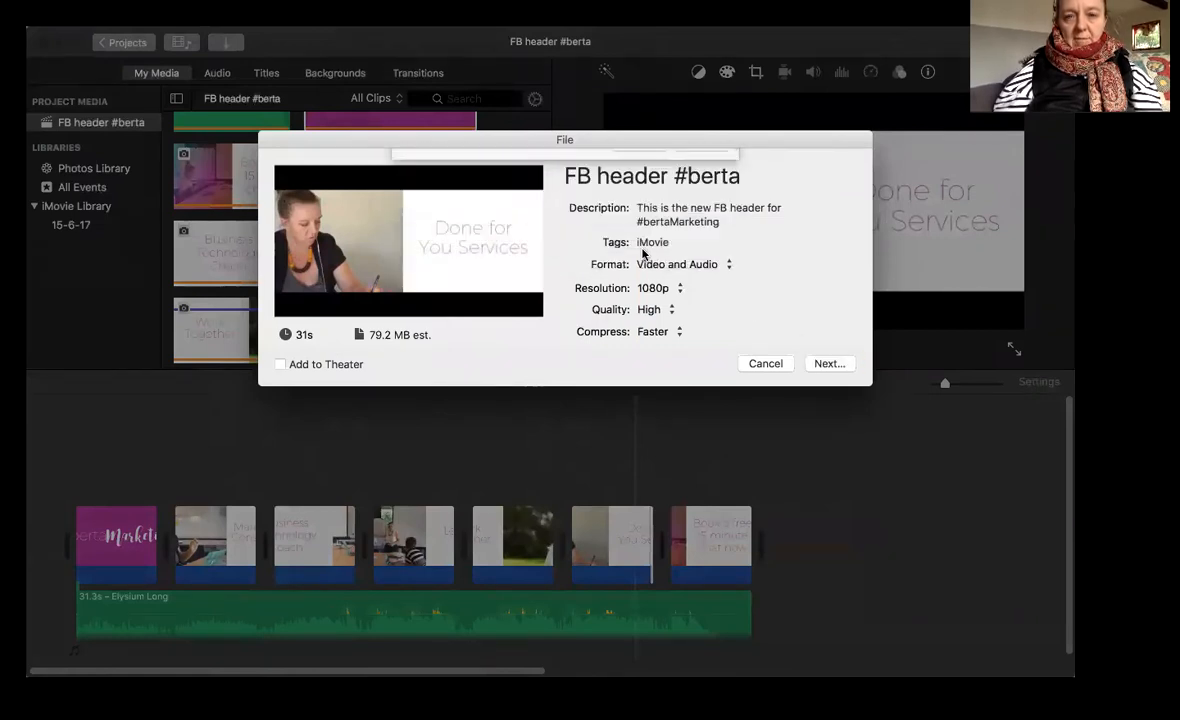
pyautogui.click(766, 364)
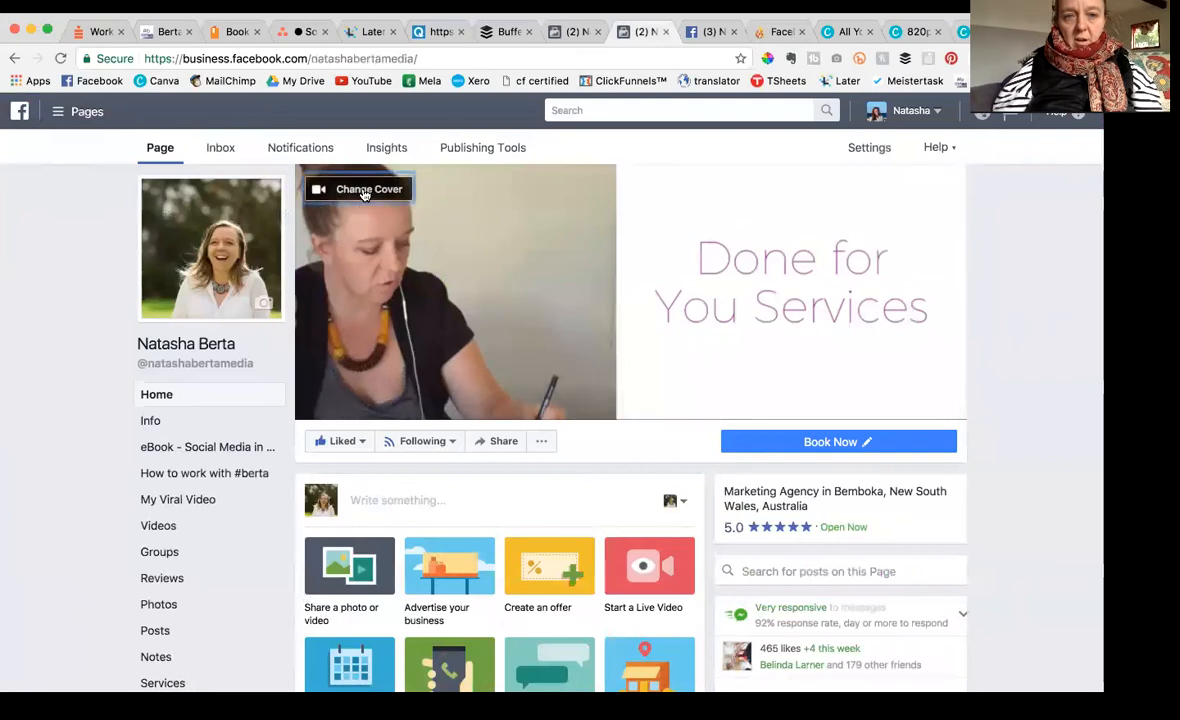
# Upload the exported video as the page cover with loop replay on and publish it.
pyautogui.click(358, 188)
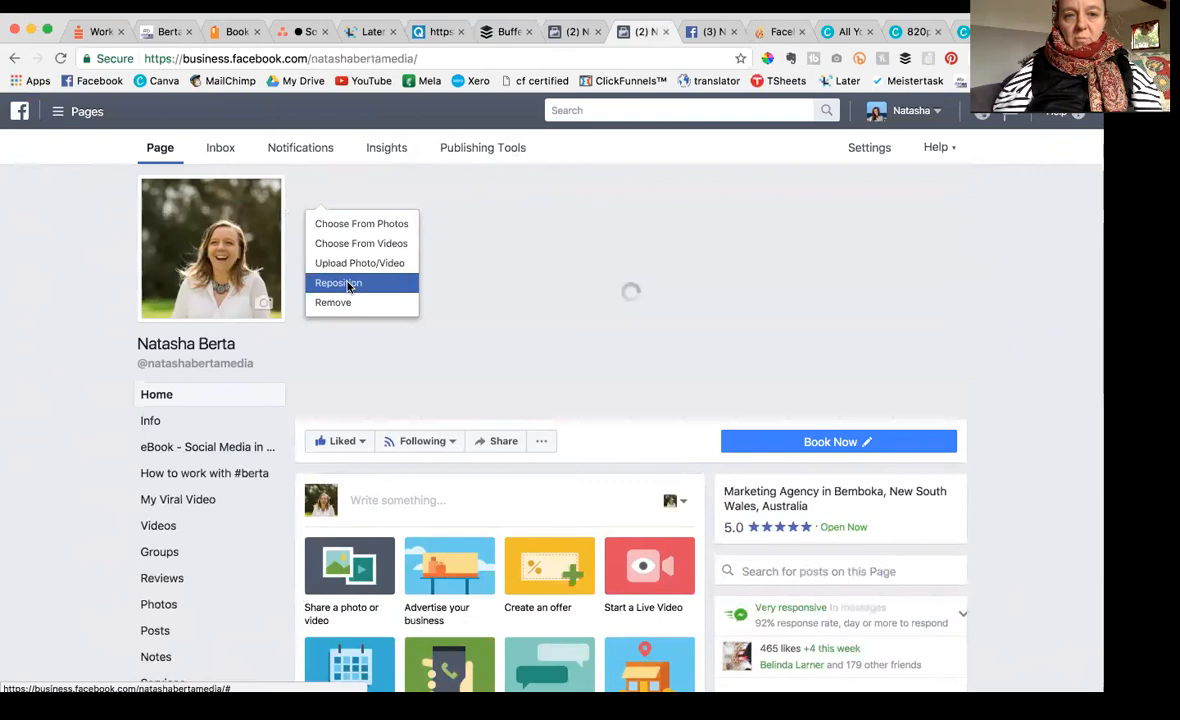
pyautogui.click(338, 284)
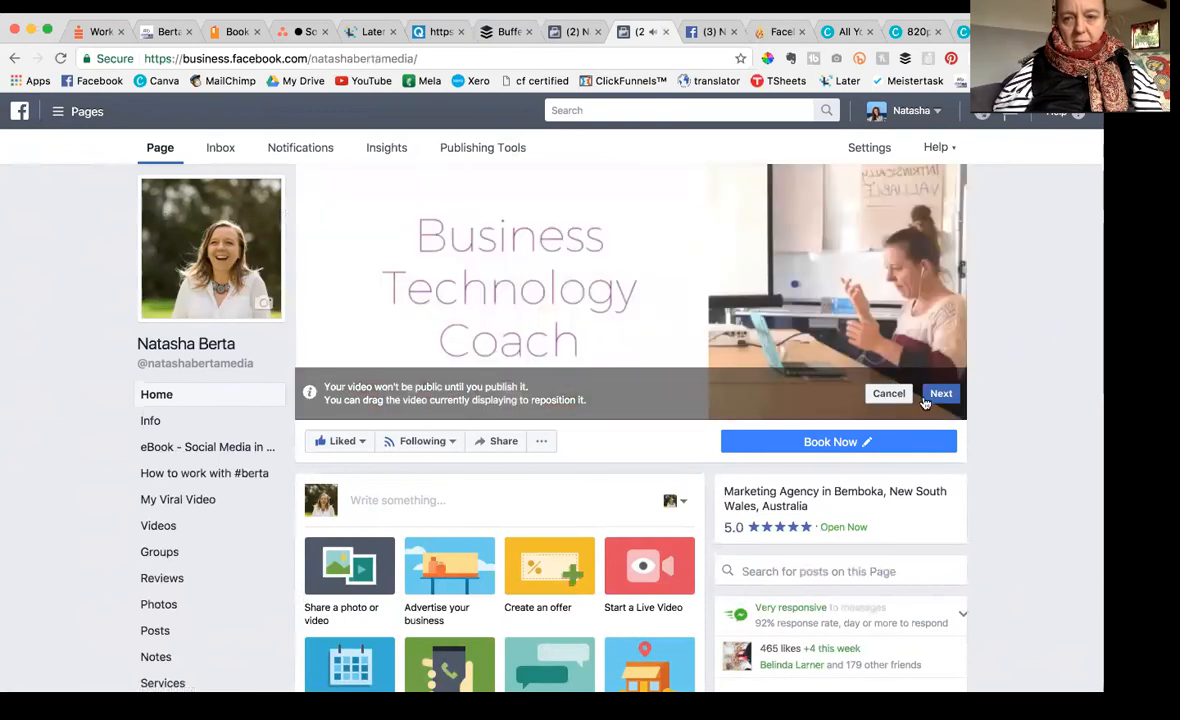
pyautogui.click(940, 392)
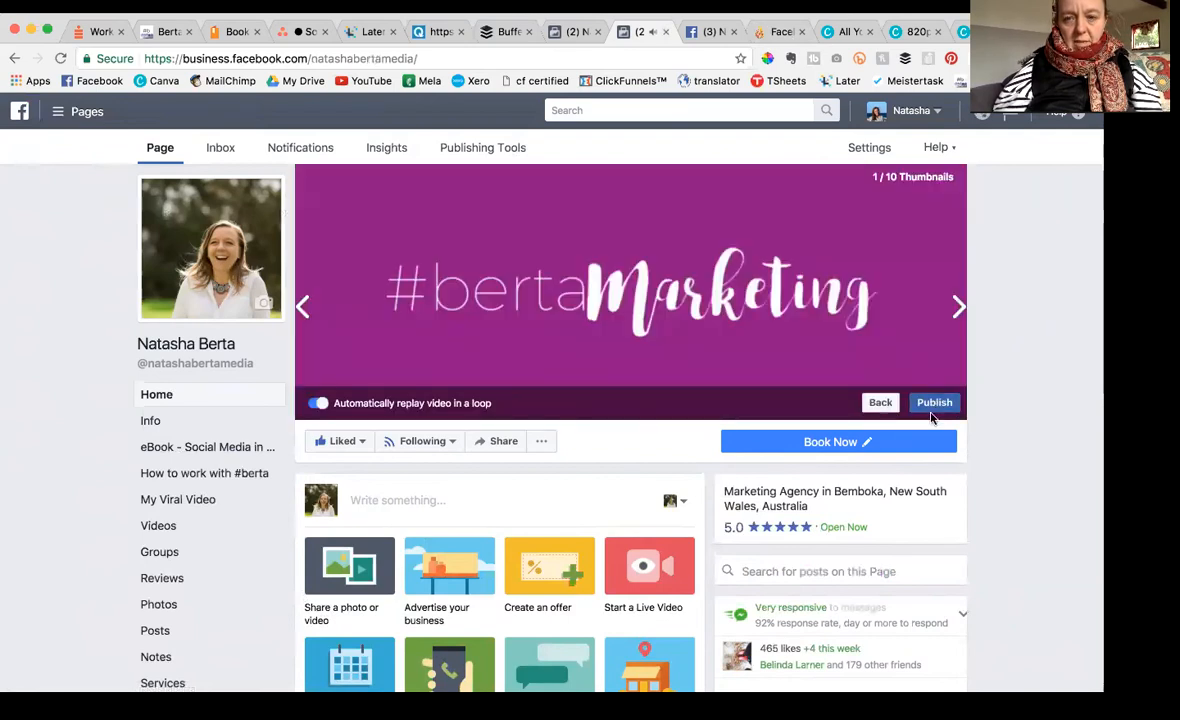
pyautogui.click(934, 402)
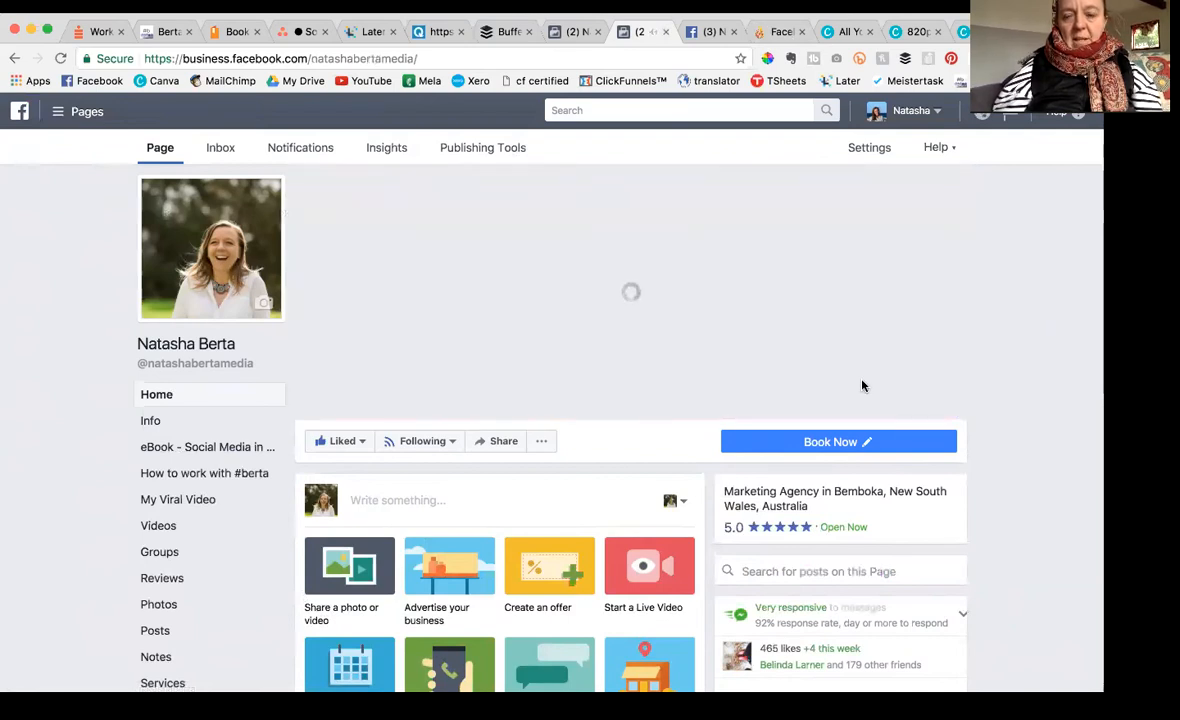